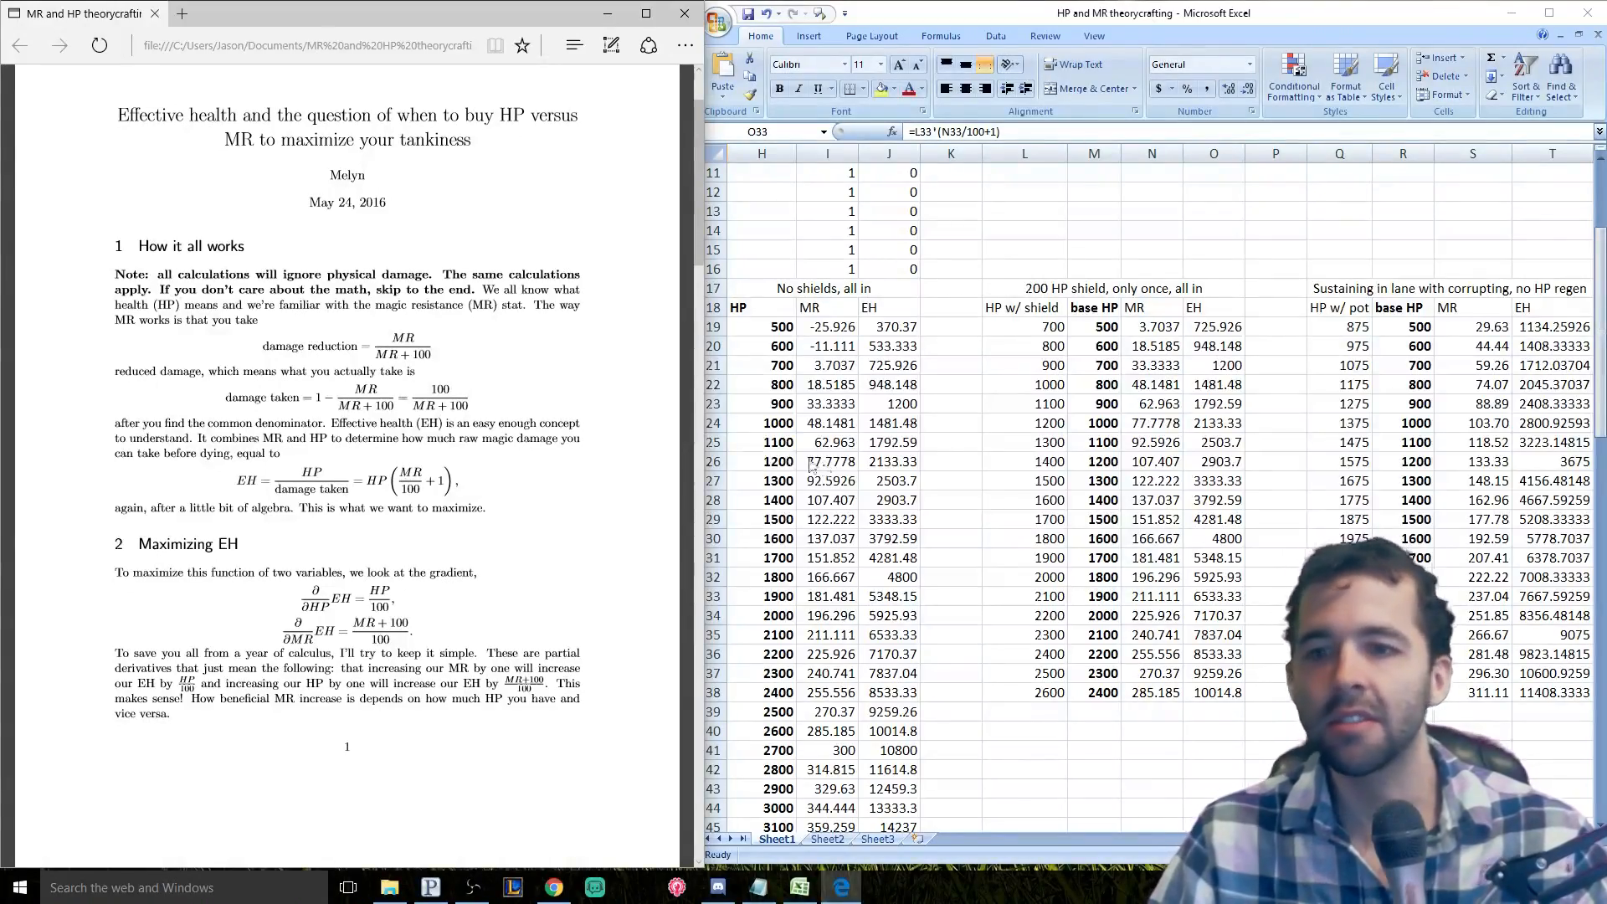
- Scroll the PDF writeup past sections 1 and 2 to section 3, Gold value of HP and MR
{"action": "scroll", "scroll_direction": "down", "scroll_amount": 3}
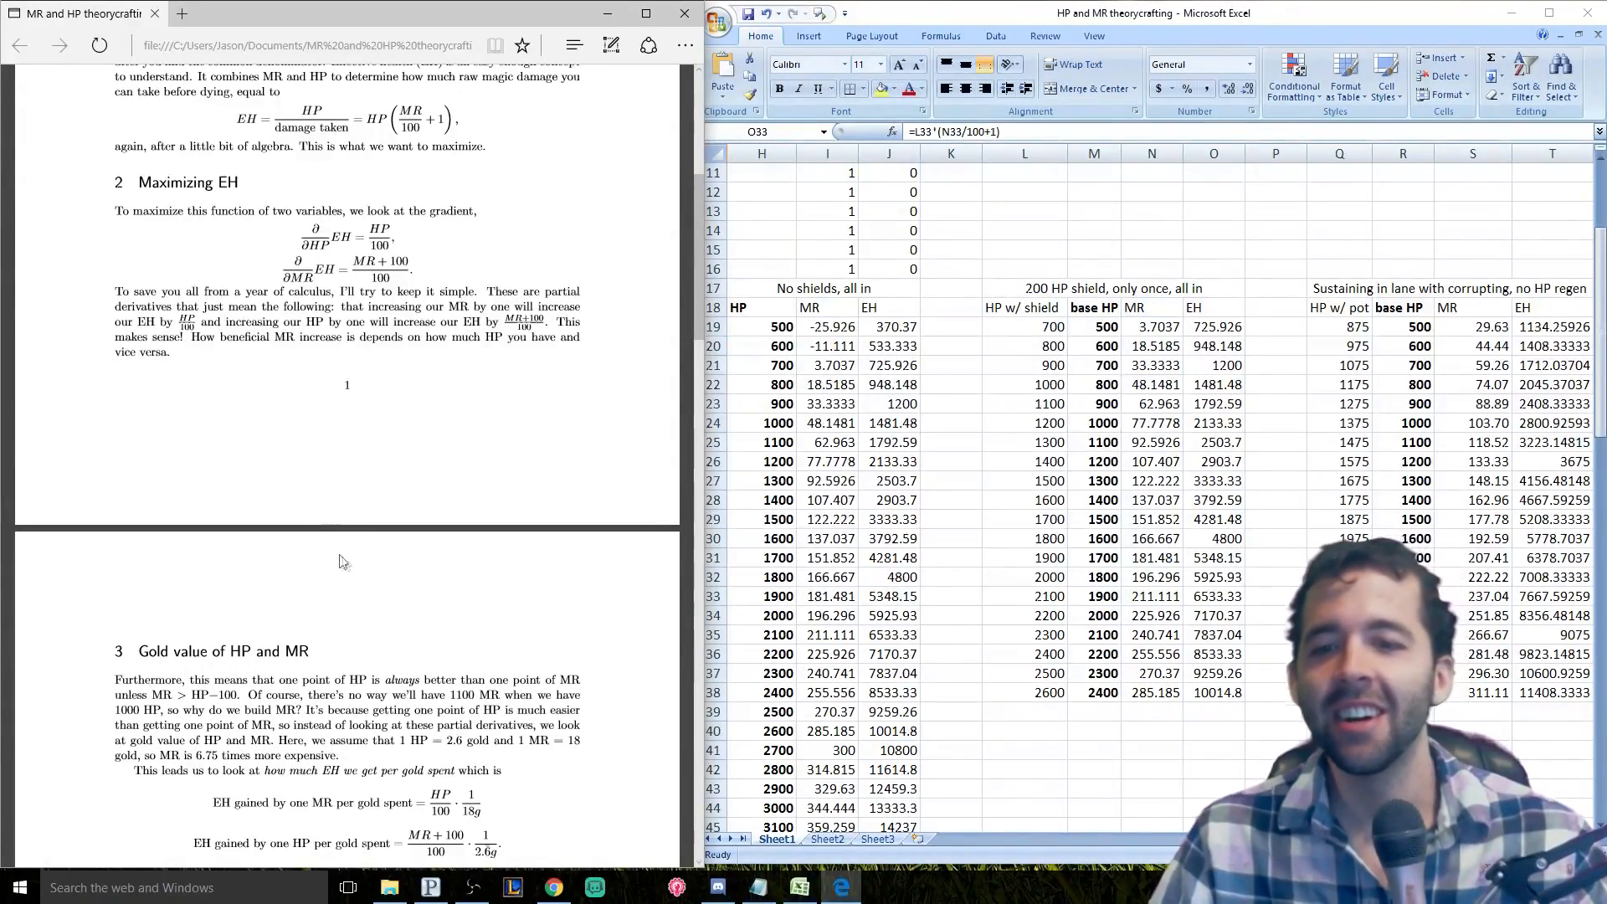
{"action": "left_click_drag", "start_coordinate": [447, 695], "coordinate": [534, 726]}
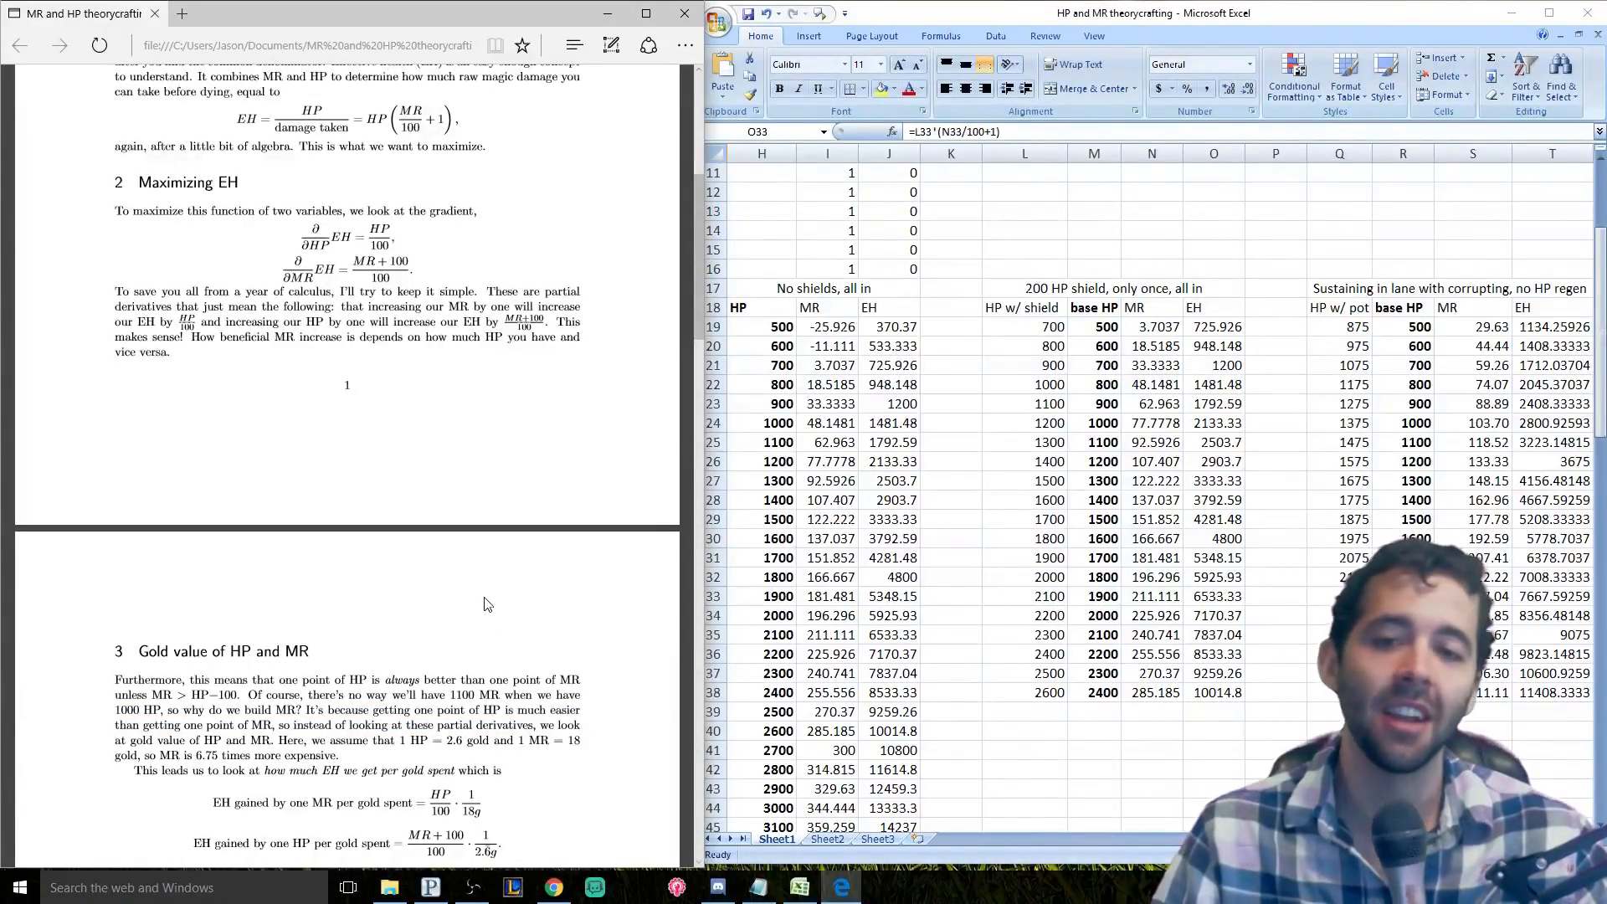
{"action": "scroll", "scroll_direction": "down", "scroll_amount": 3}
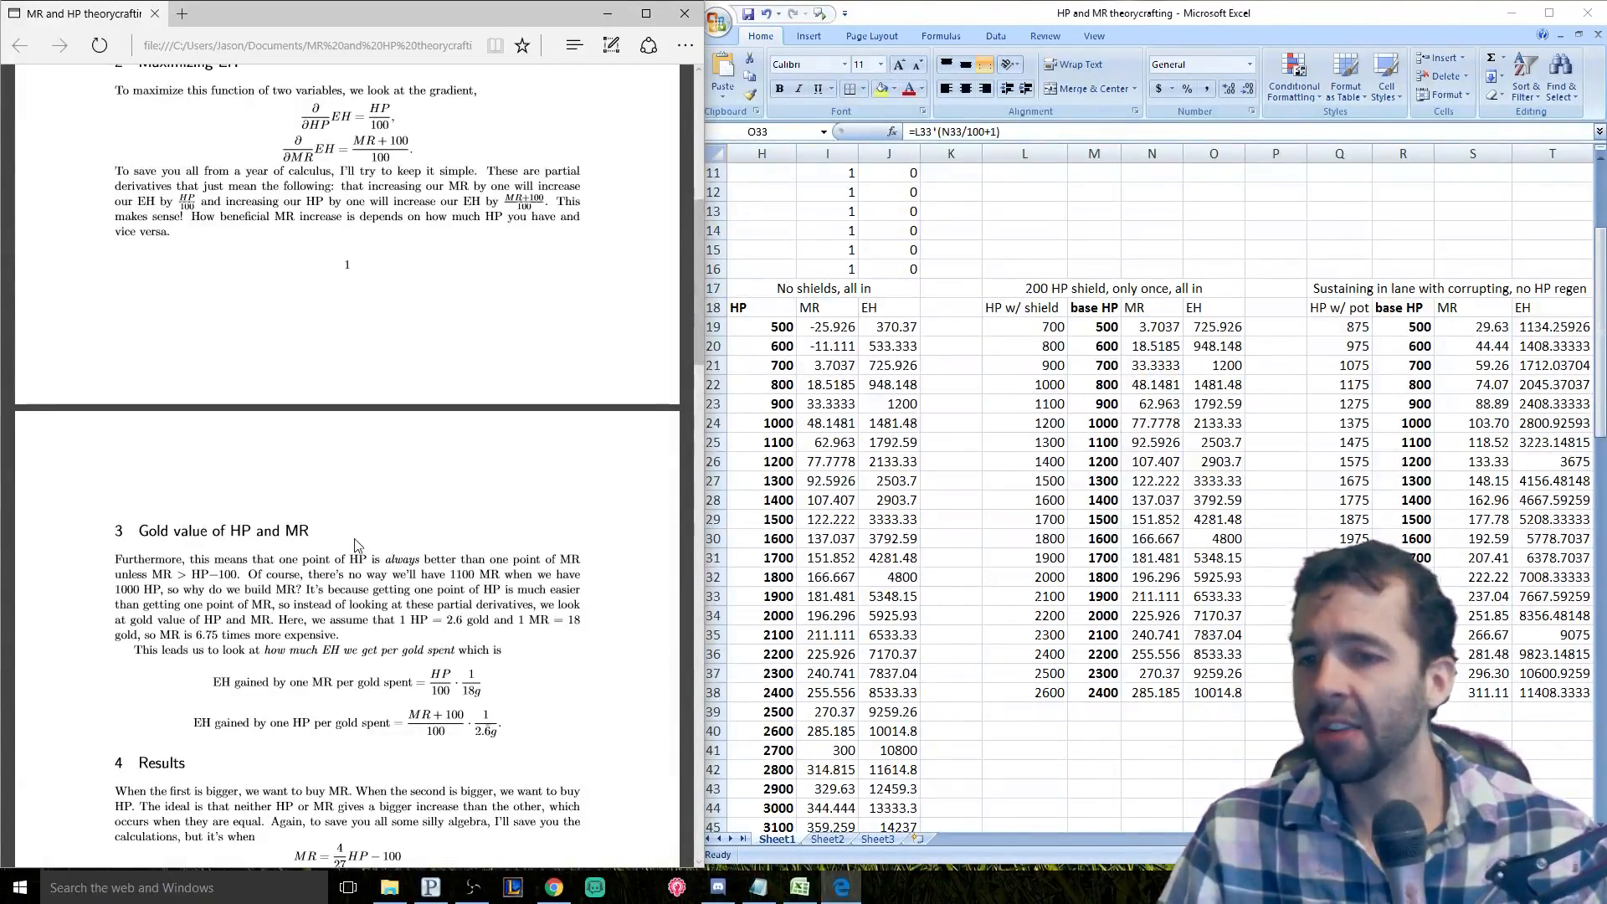
{"action": "scroll", "scroll_direction": "down", "scroll_amount": 3}
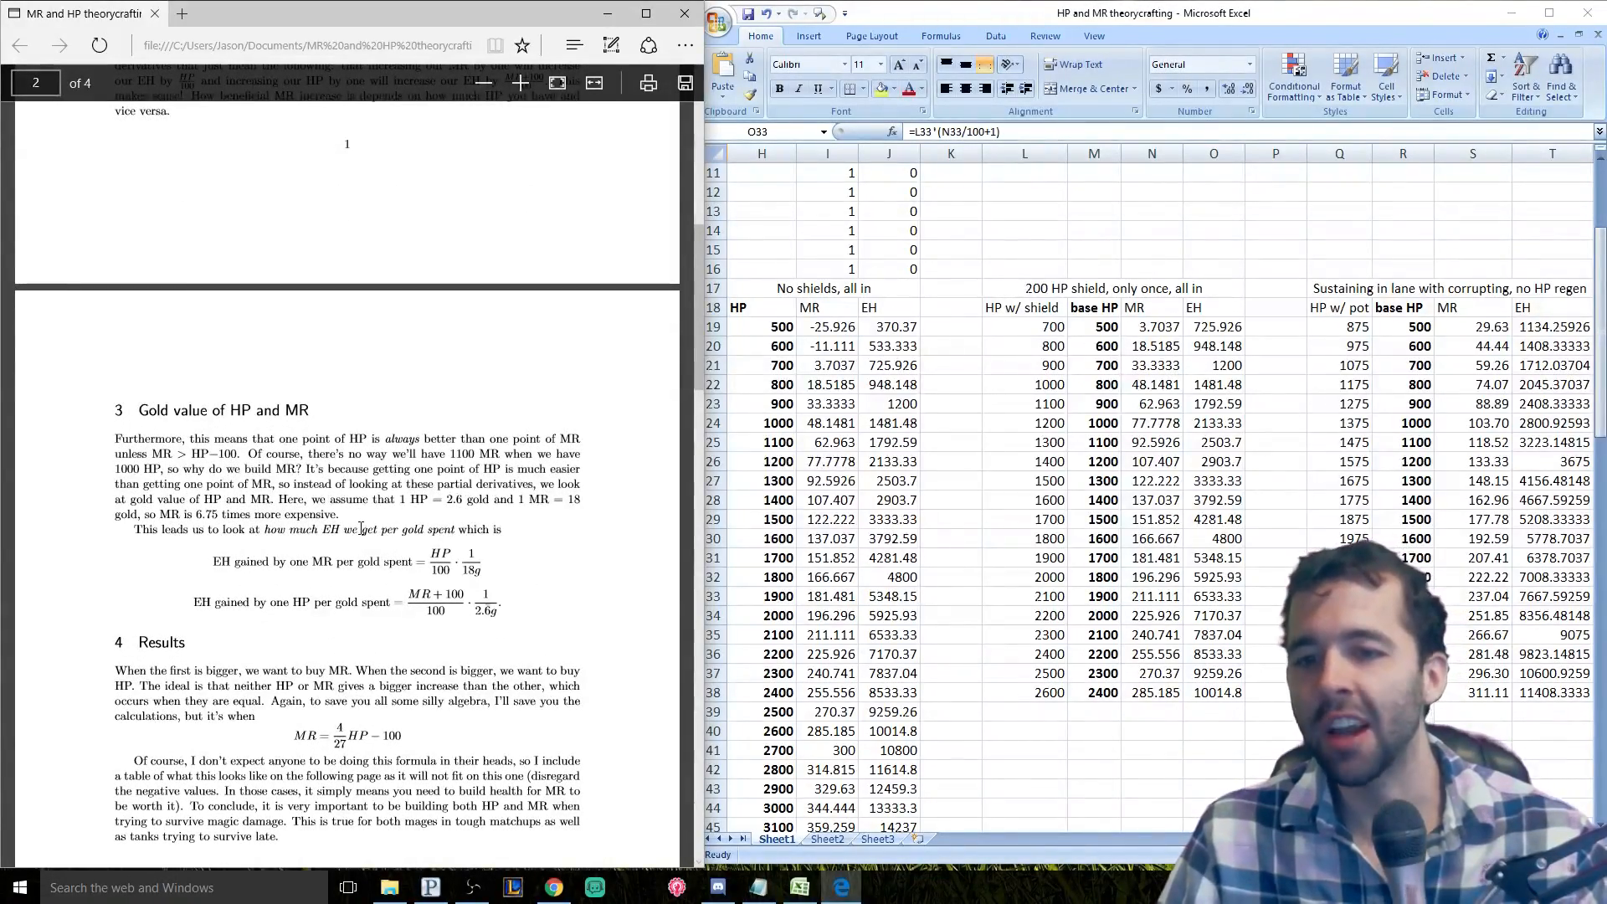
- Scroll the PDF down through section 4 Results to section 5 Assumptions
{"action": "scroll", "scroll_direction": "down", "scroll_amount": 3}
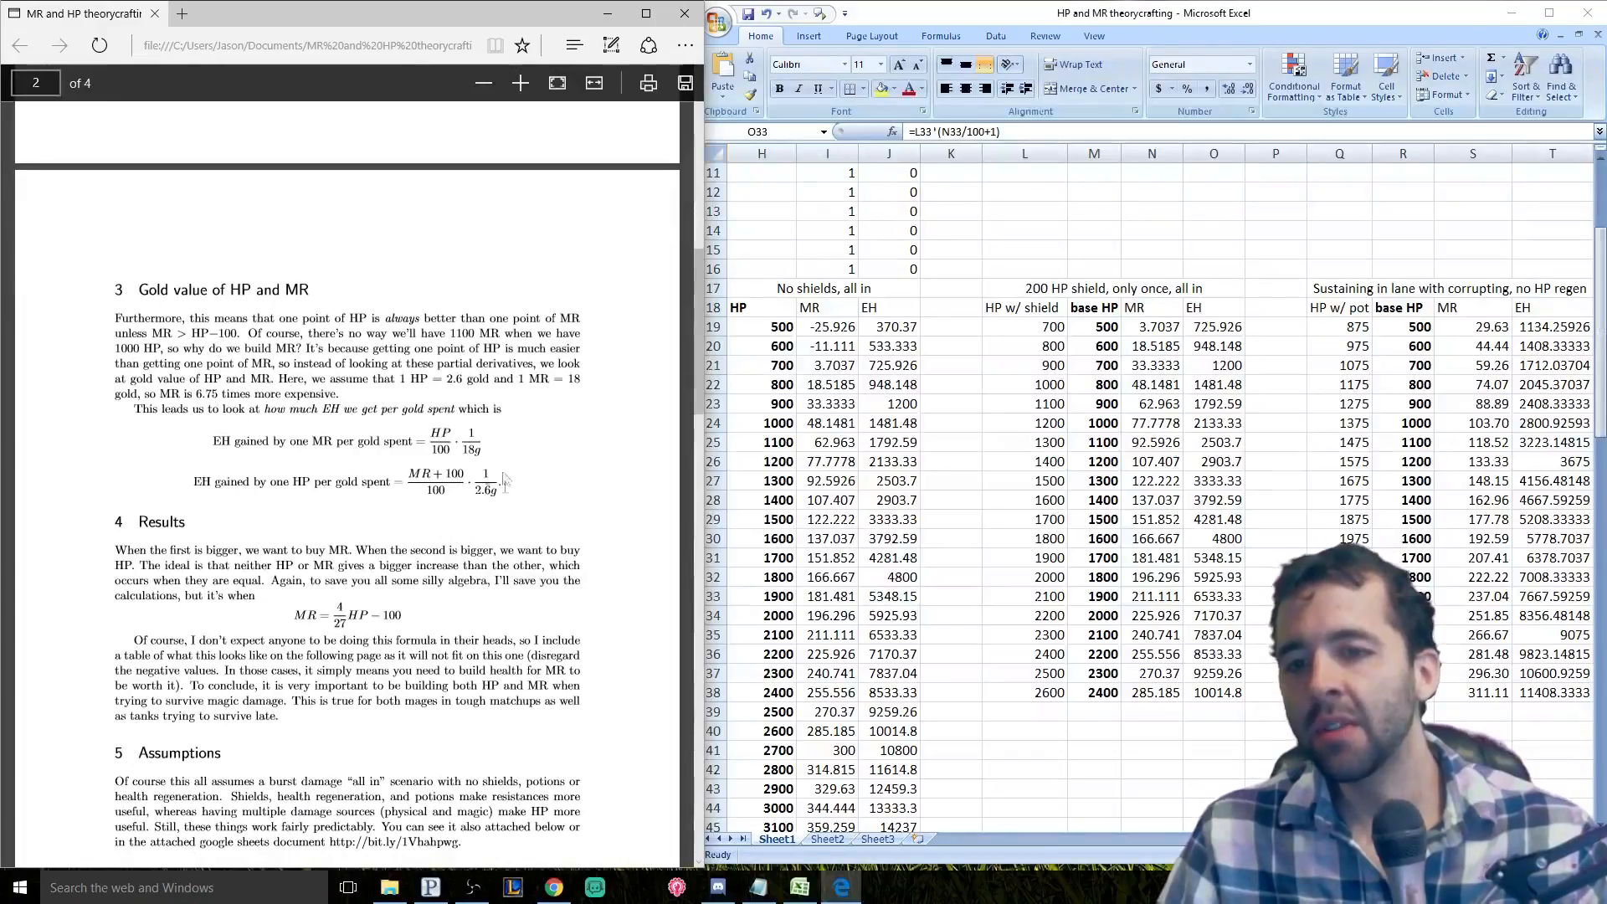
{"action": "scroll", "scroll_direction": "down", "scroll_amount": 3}
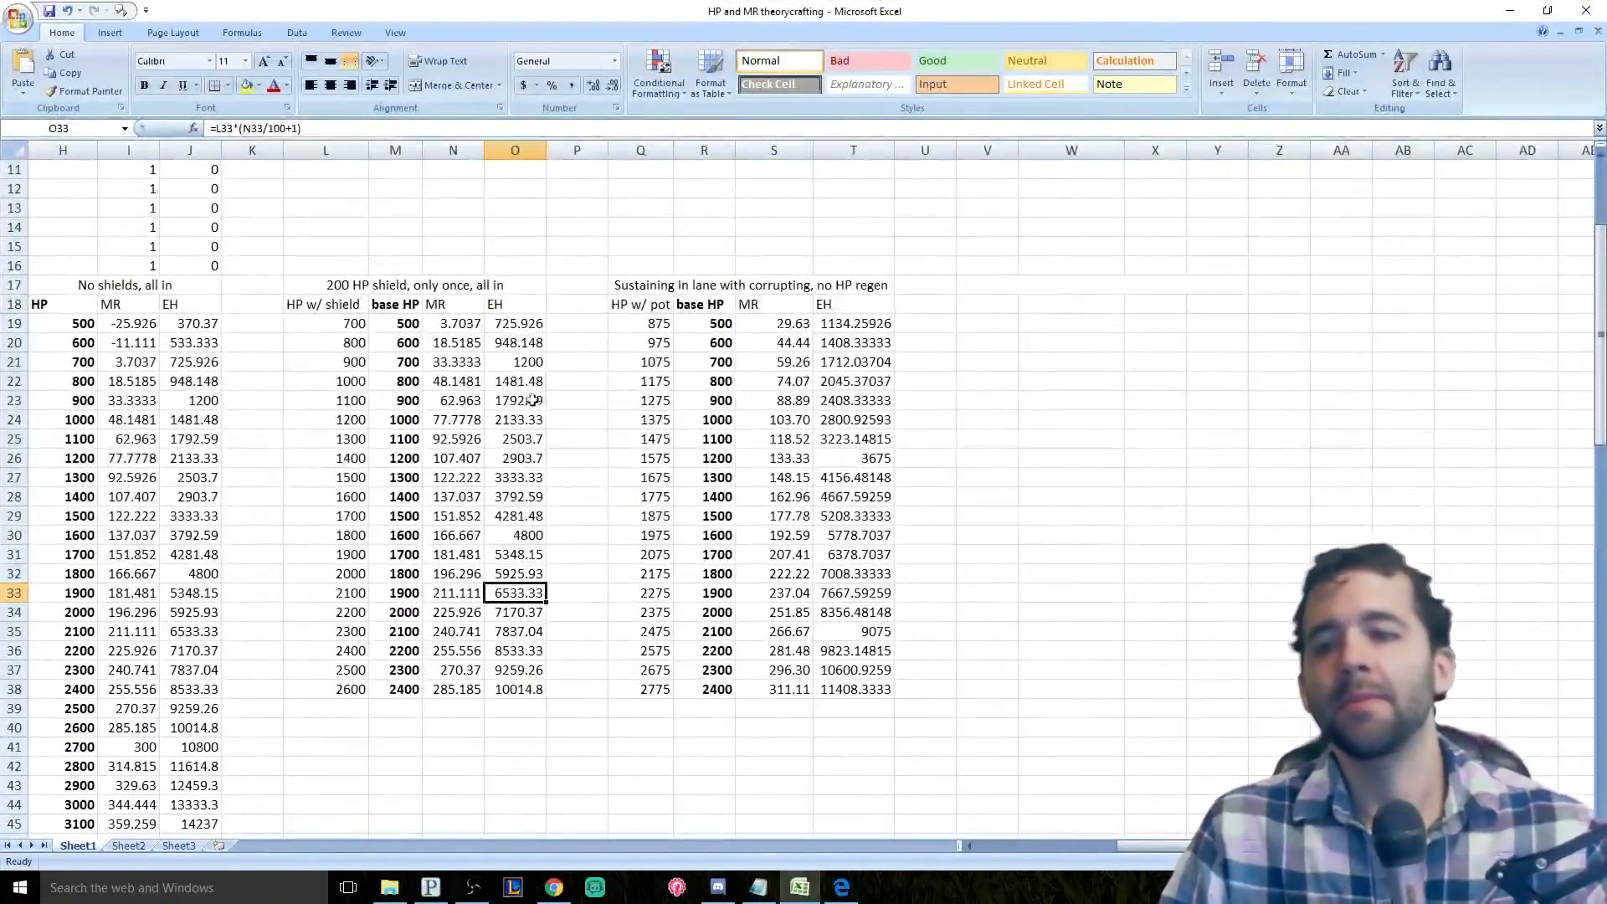
{"action": "left_click", "coordinate": [108, 285]}
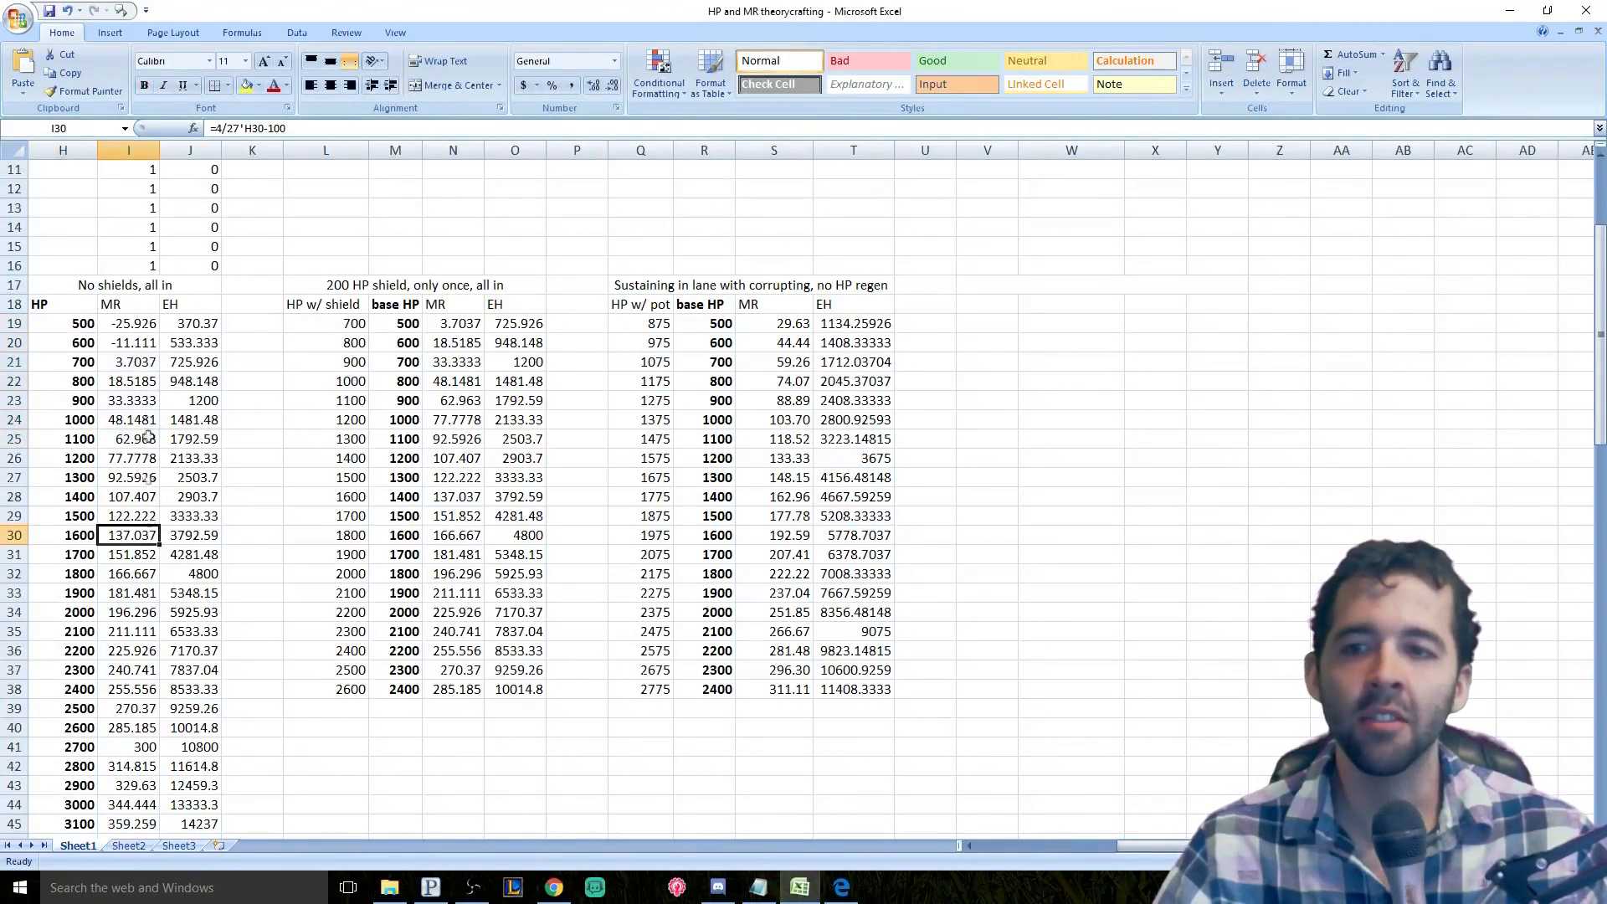
{"action": "left_click", "coordinate": [128, 323]}
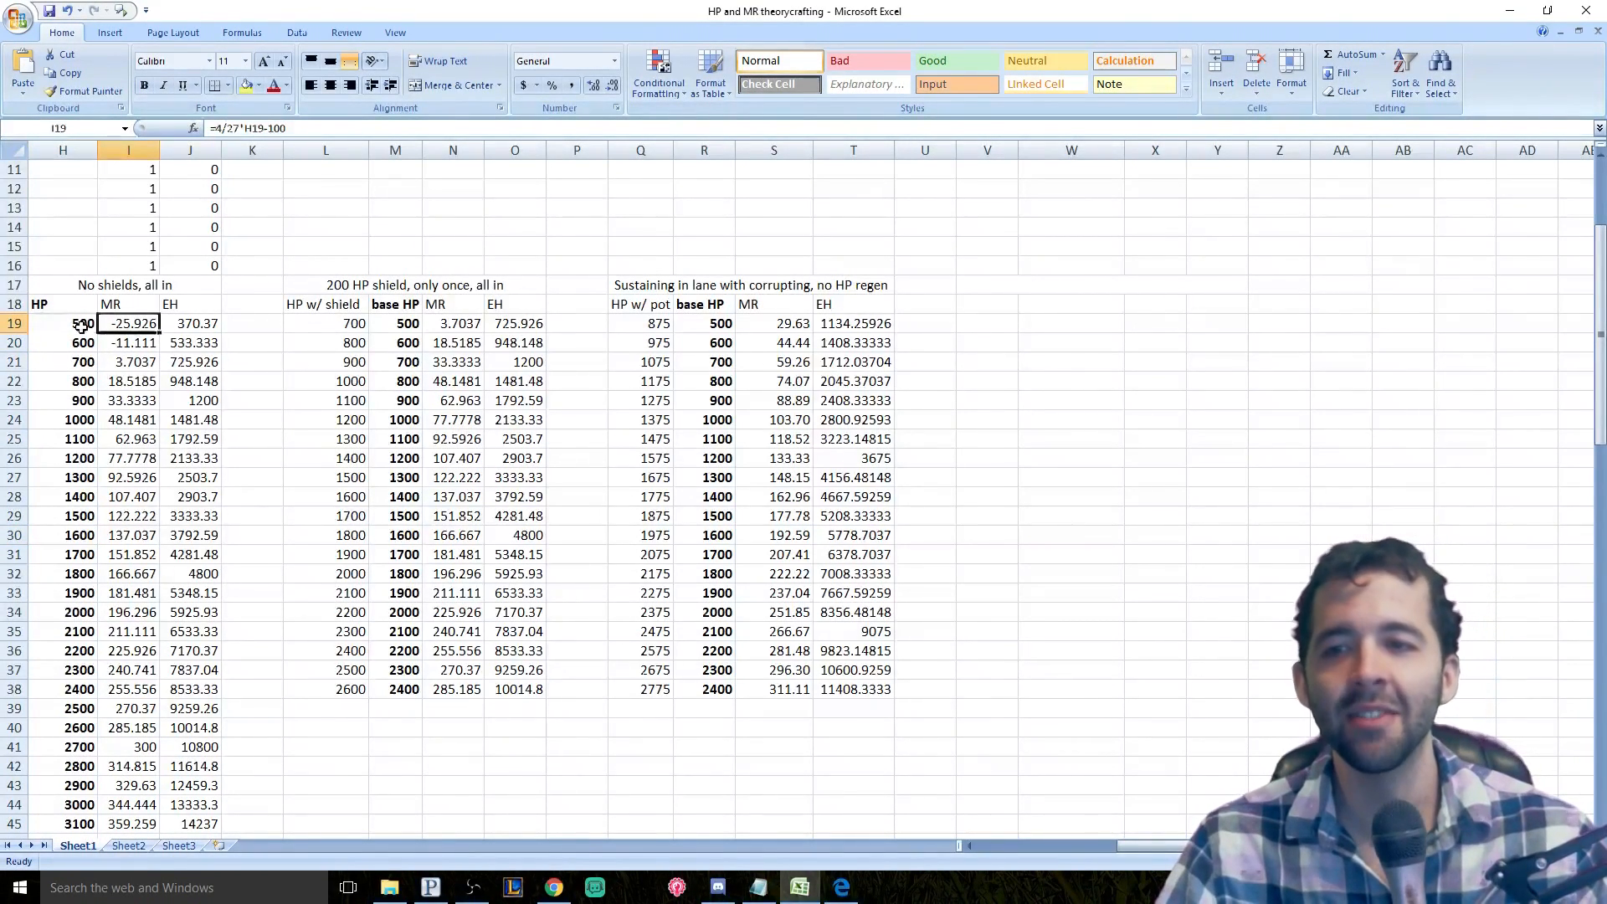
{"action": "left_click", "coordinate": [62, 323]}
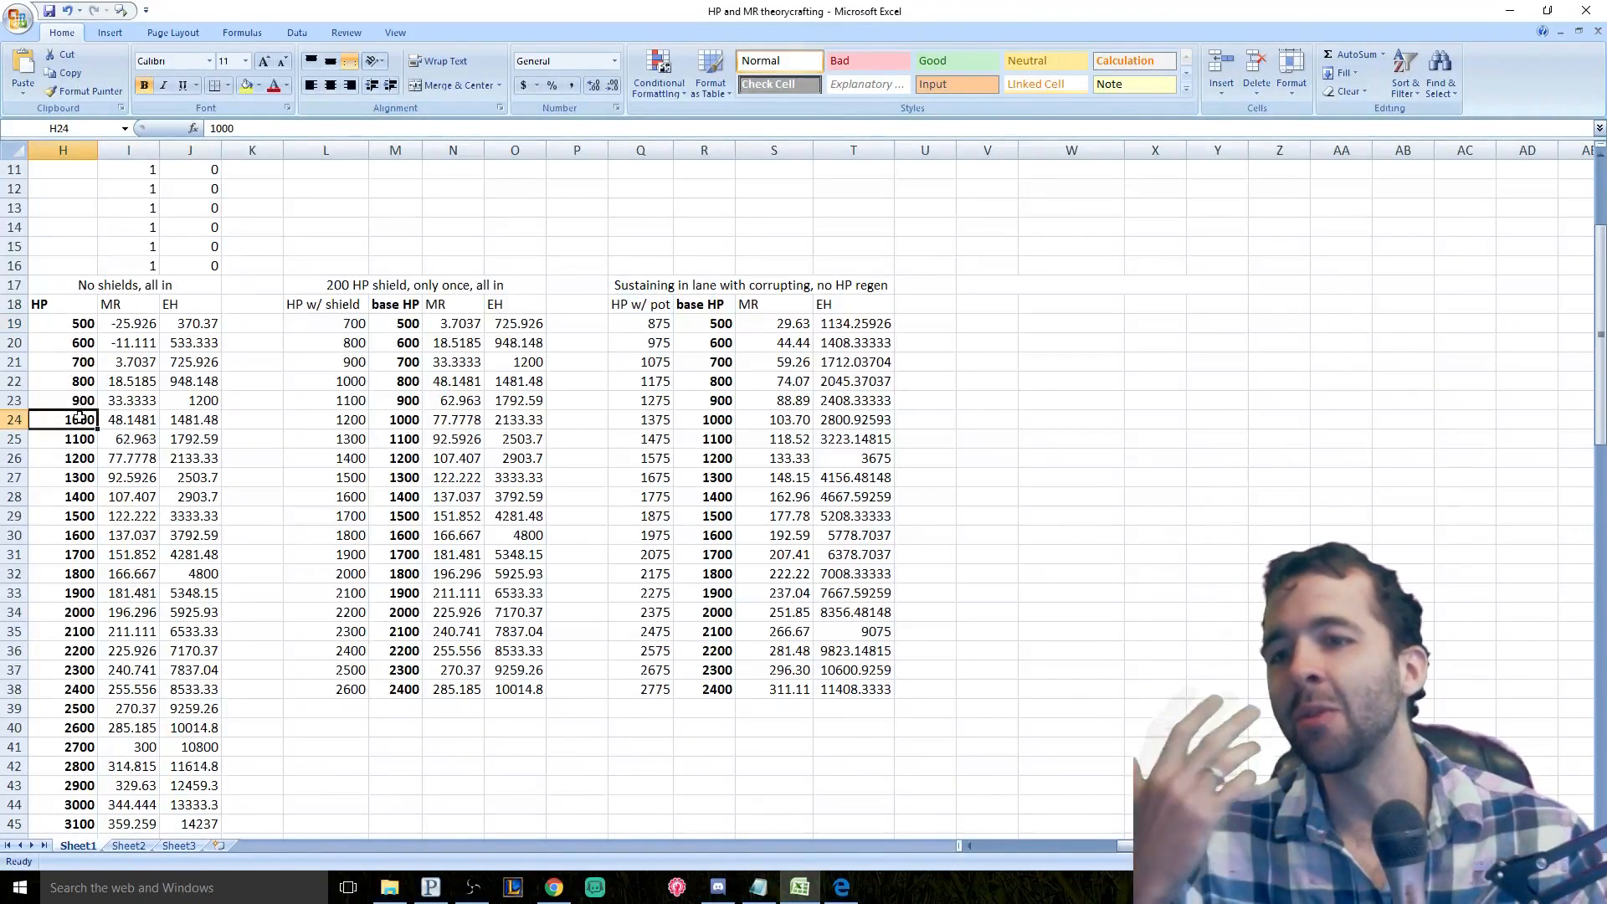
{"action": "left_click", "coordinate": [127, 419]}
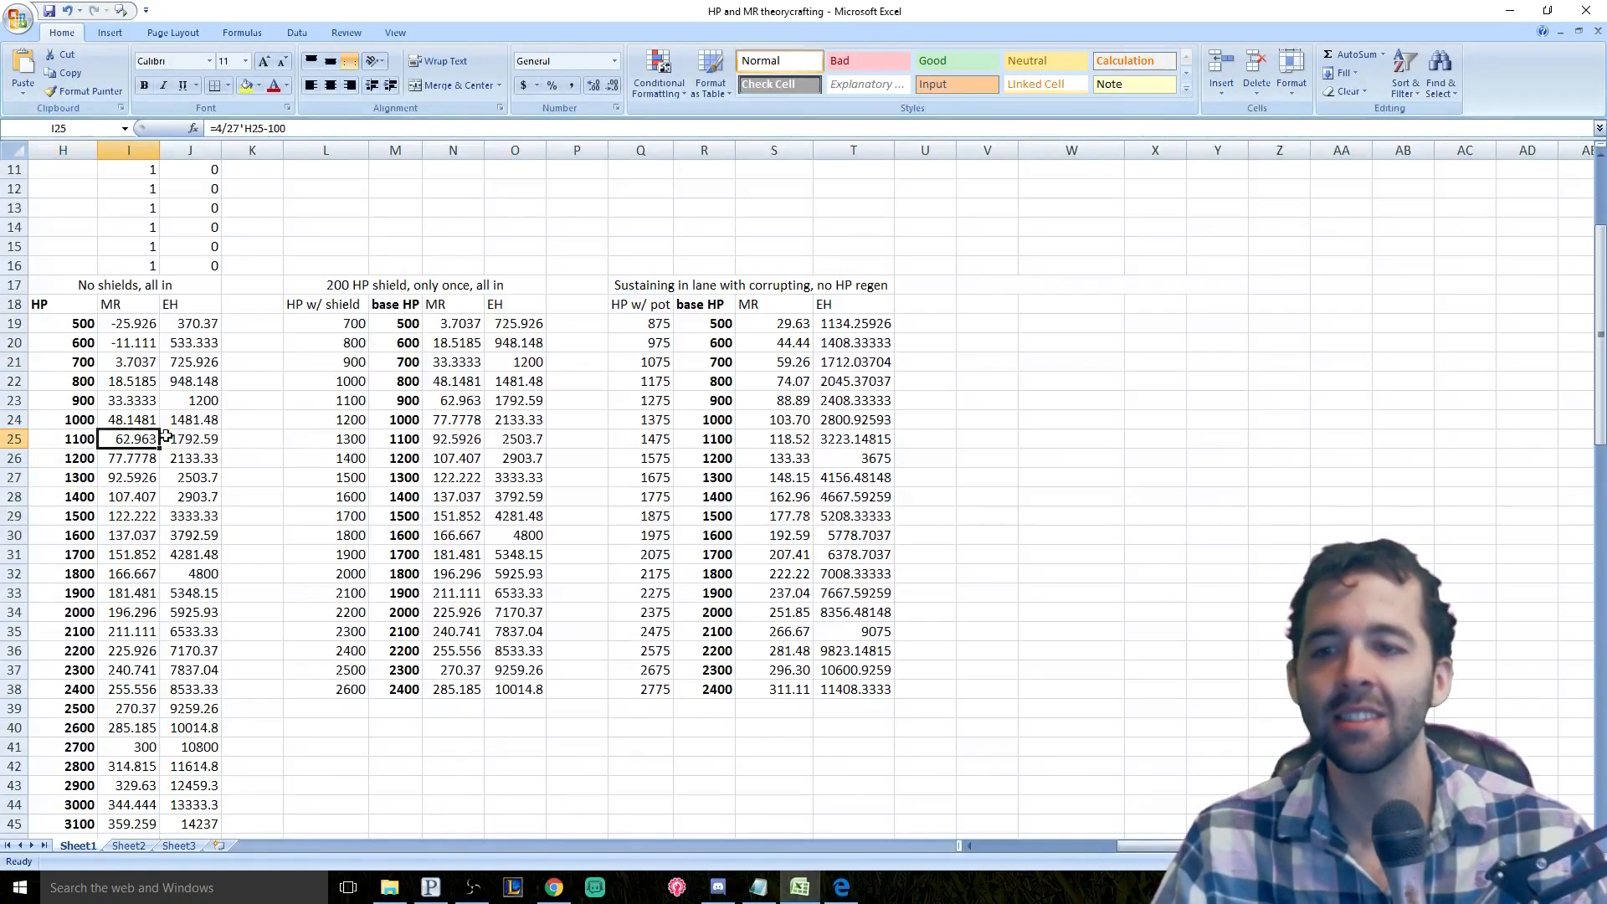
{"action": "left_click", "coordinate": [125, 670]}
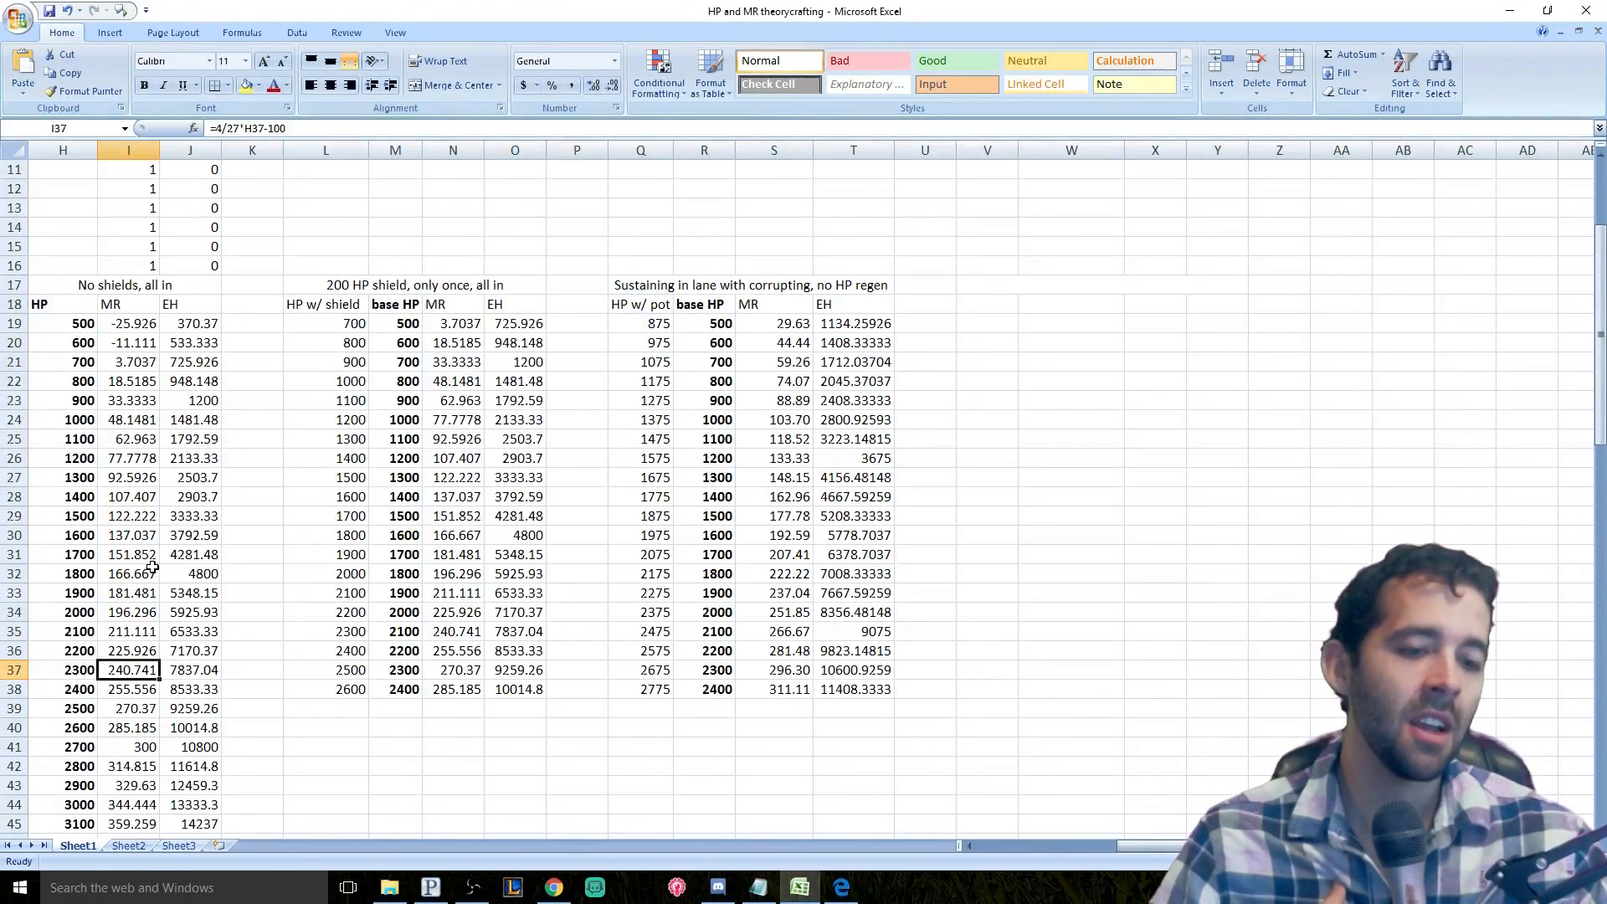
{"action": "mouse_move", "coordinate": [147, 549]}
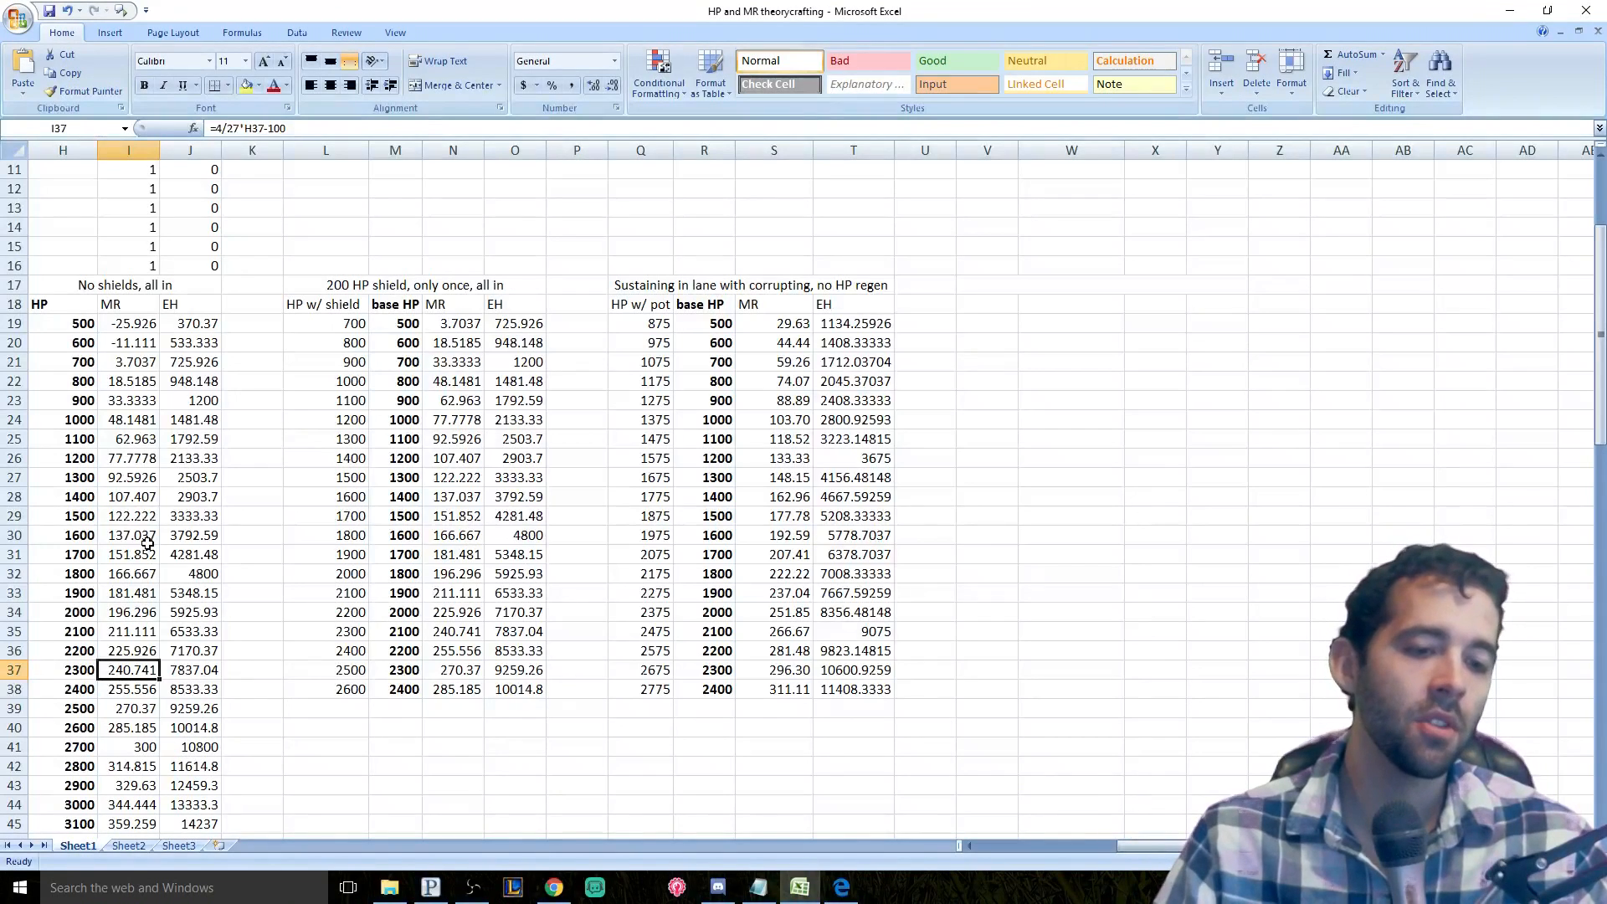
{"action": "mouse_move", "coordinate": [106, 374]}
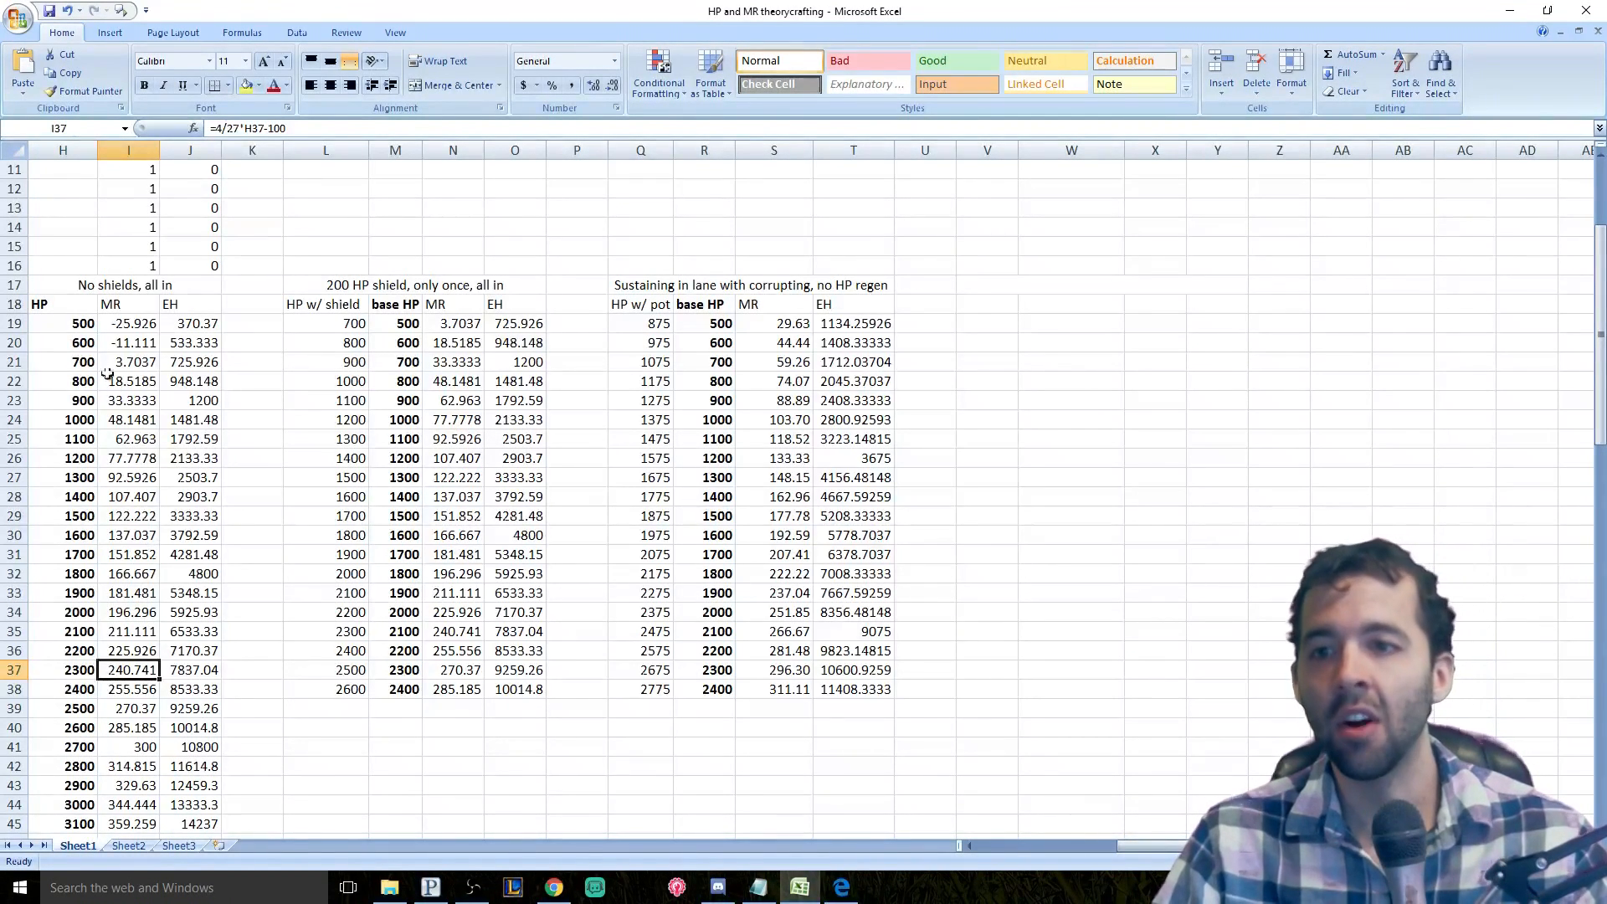
{"action": "left_click", "coordinate": [125, 303]}
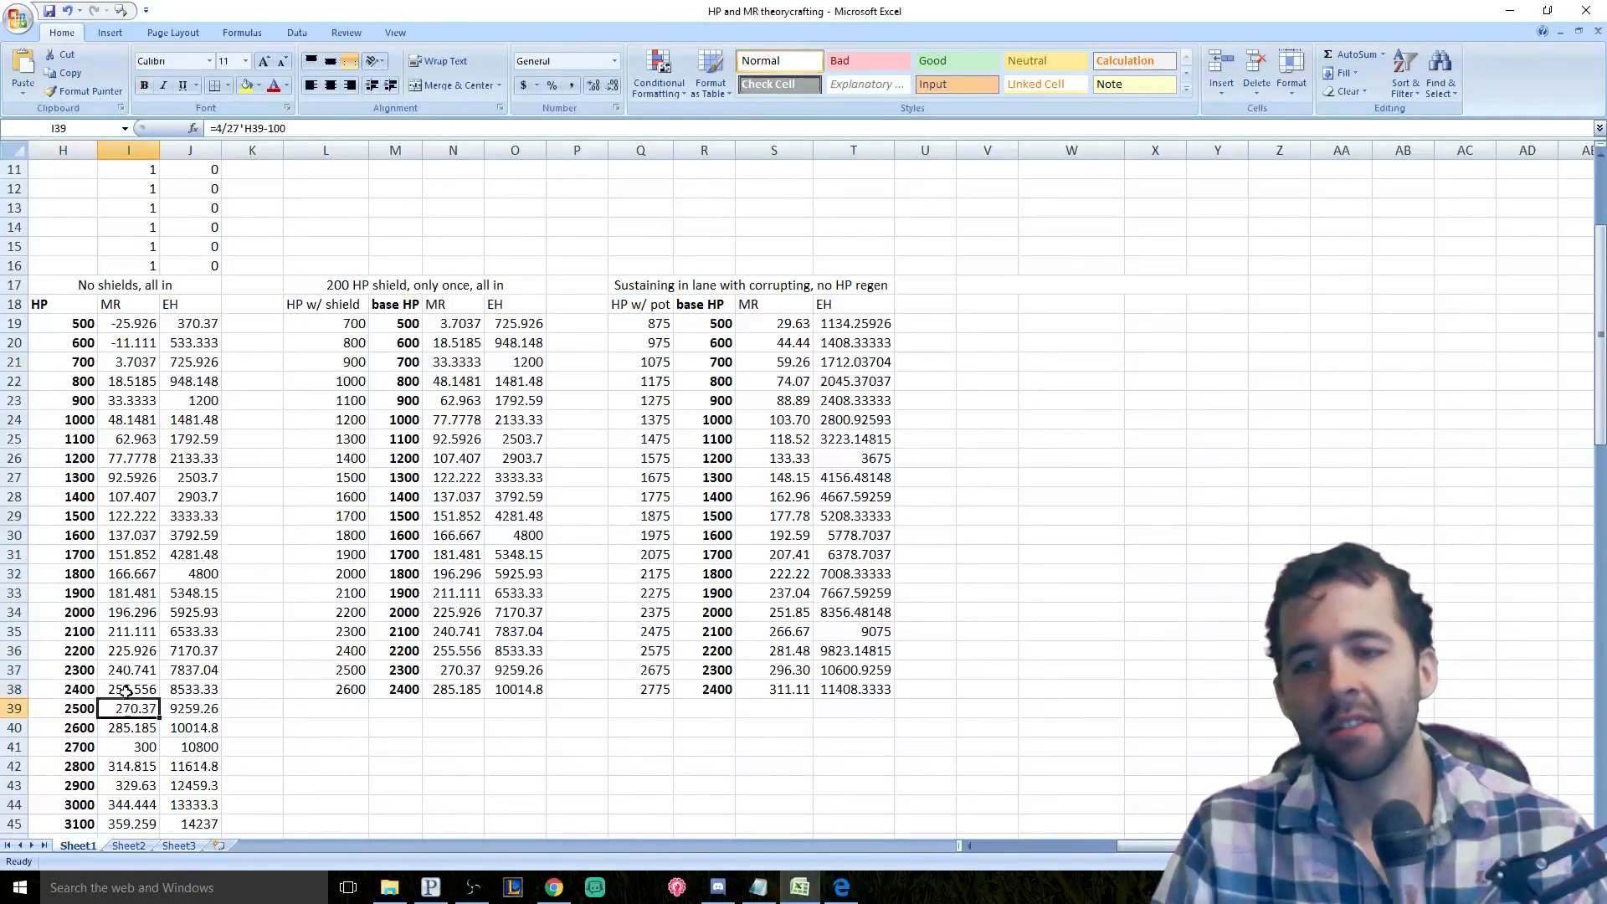
{"action": "left_click", "coordinate": [188, 593]}
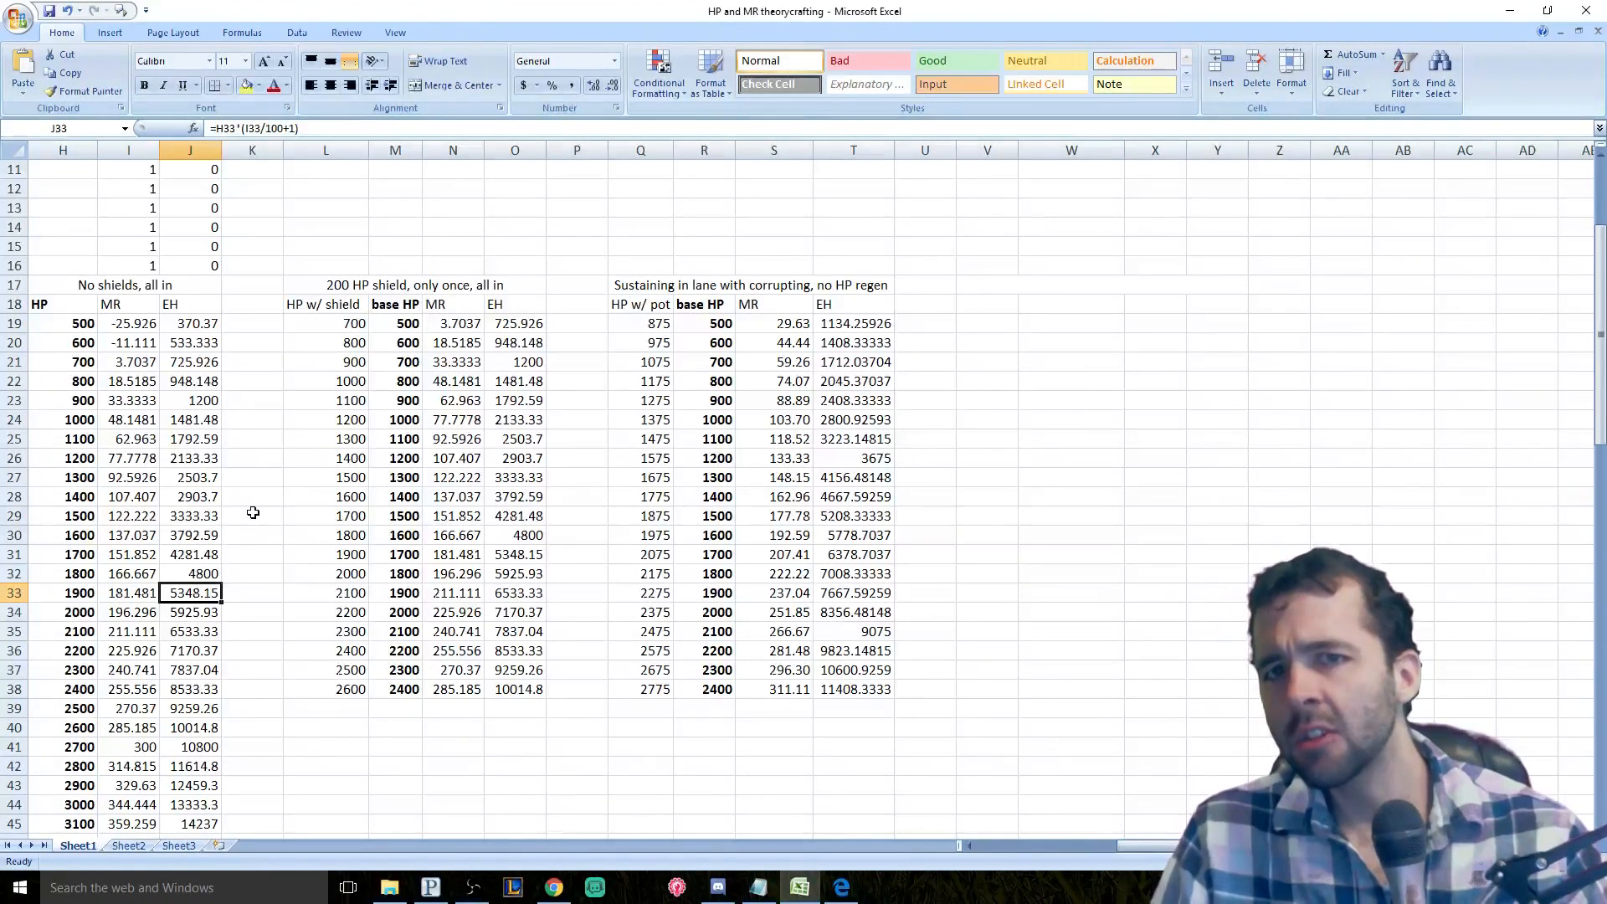
{"action": "left_click", "coordinate": [411, 285]}
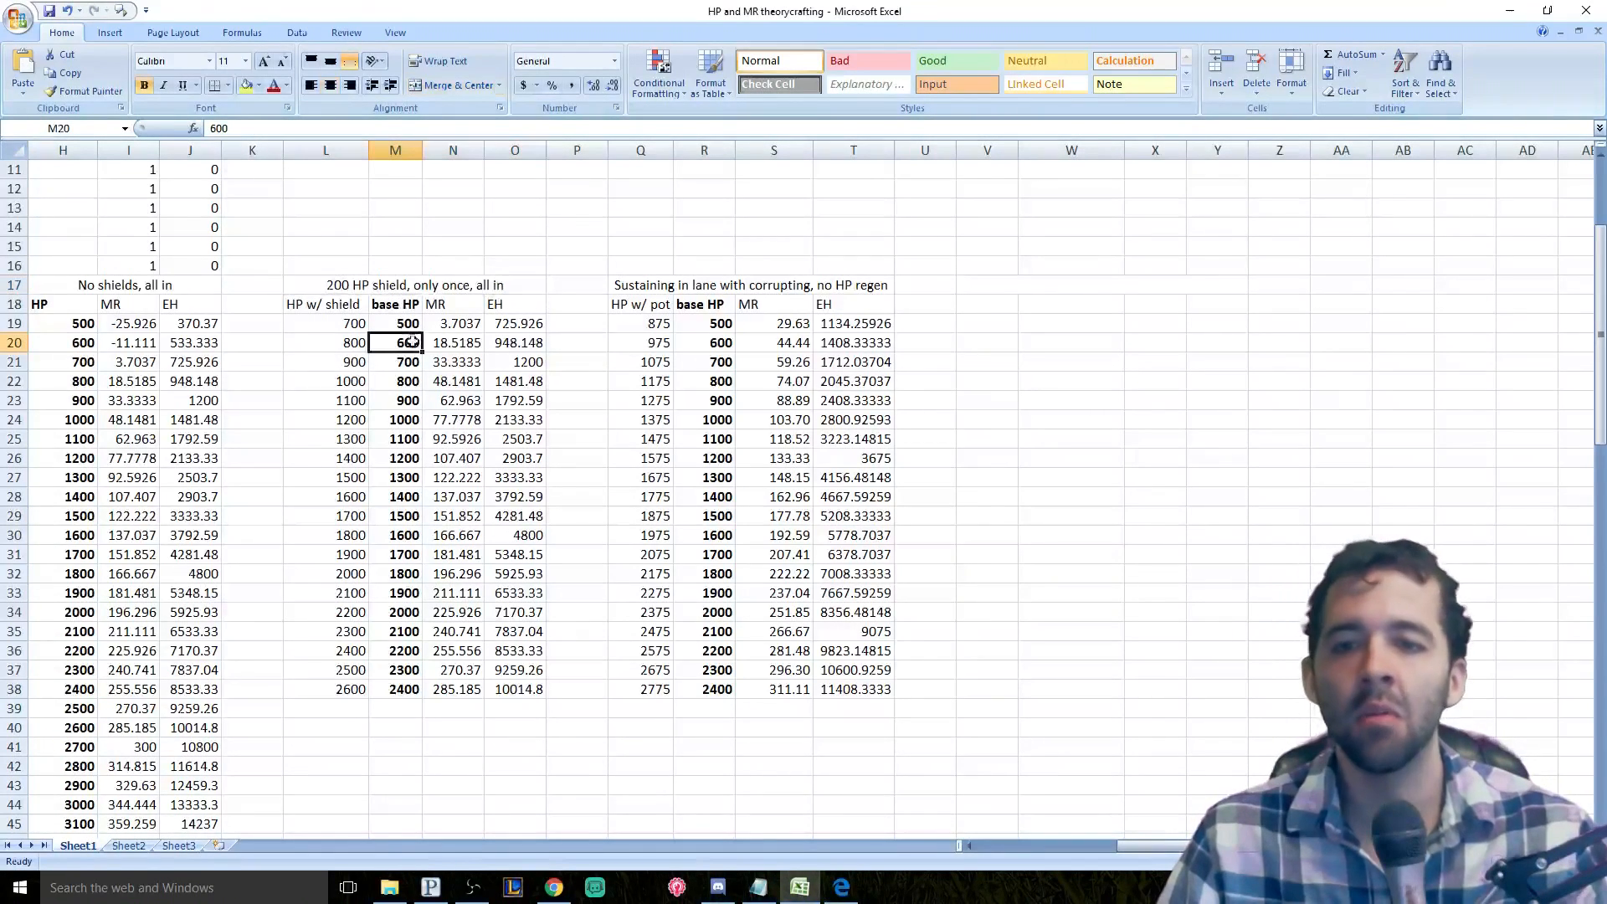
{"action": "left_click", "coordinate": [453, 361]}
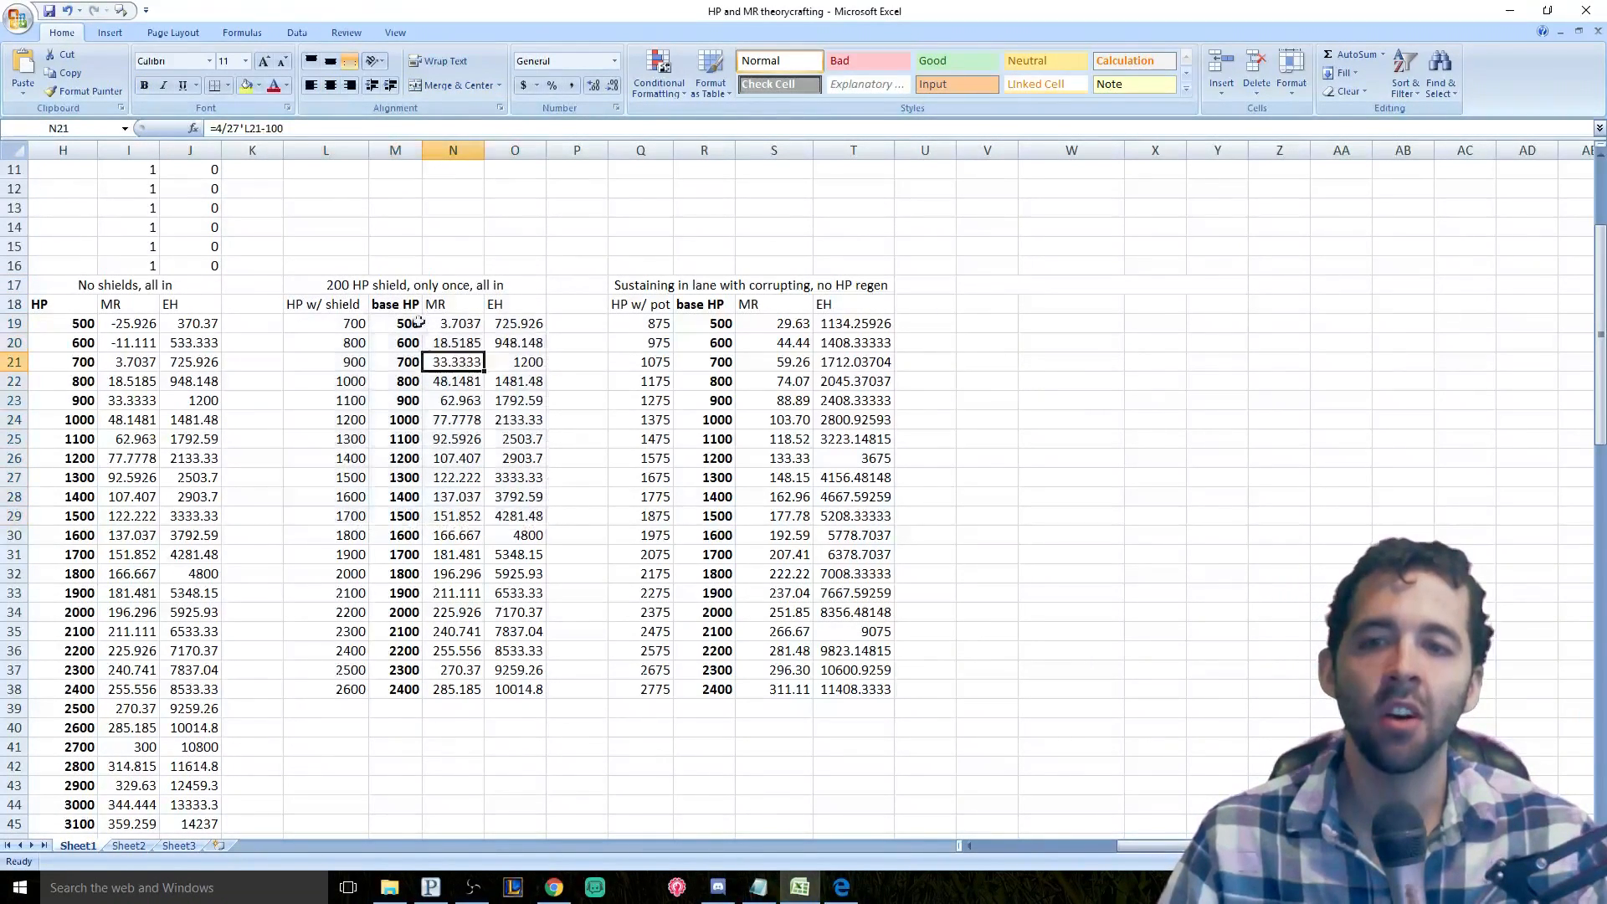
{"action": "left_click", "coordinate": [394, 323]}
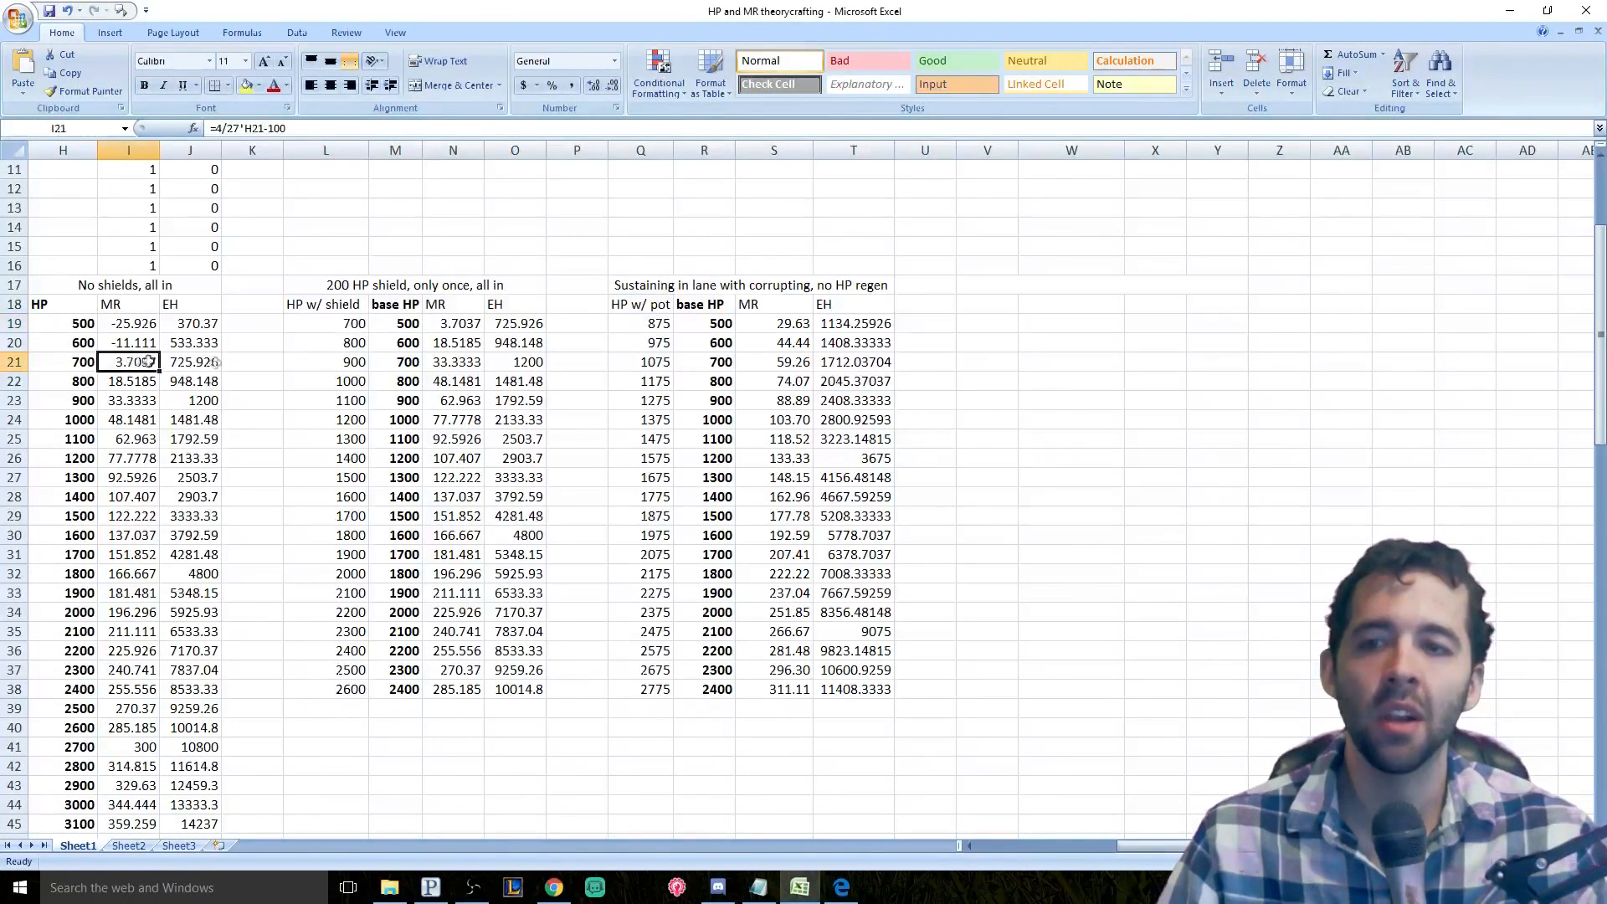
{"action": "left_click", "coordinate": [453, 323]}
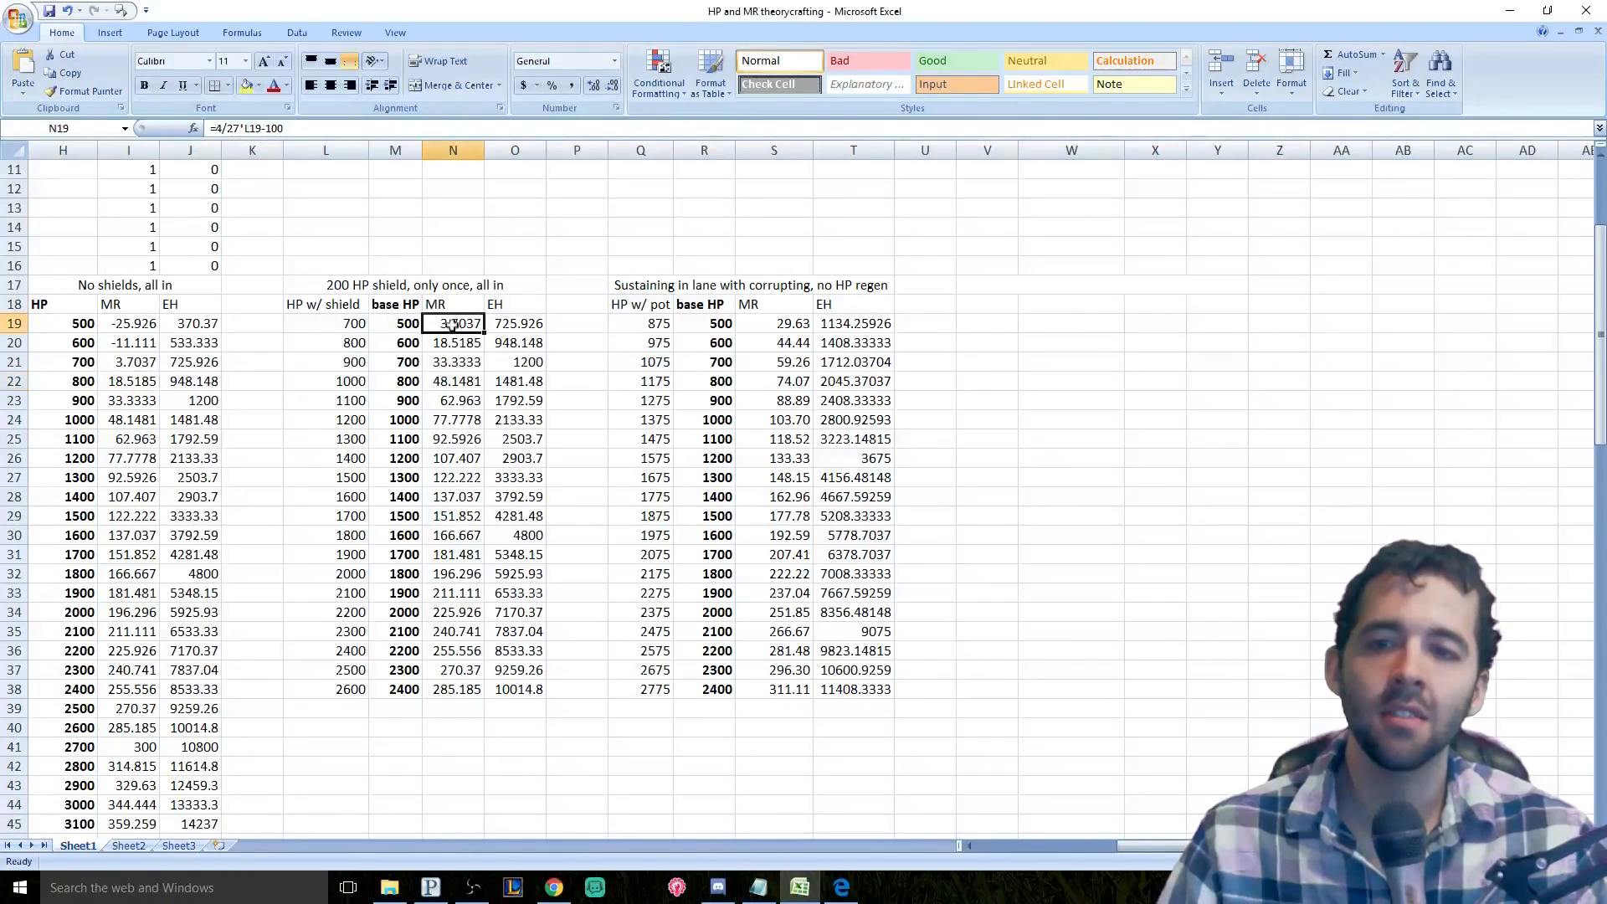
{"action": "left_click", "coordinate": [395, 323]}
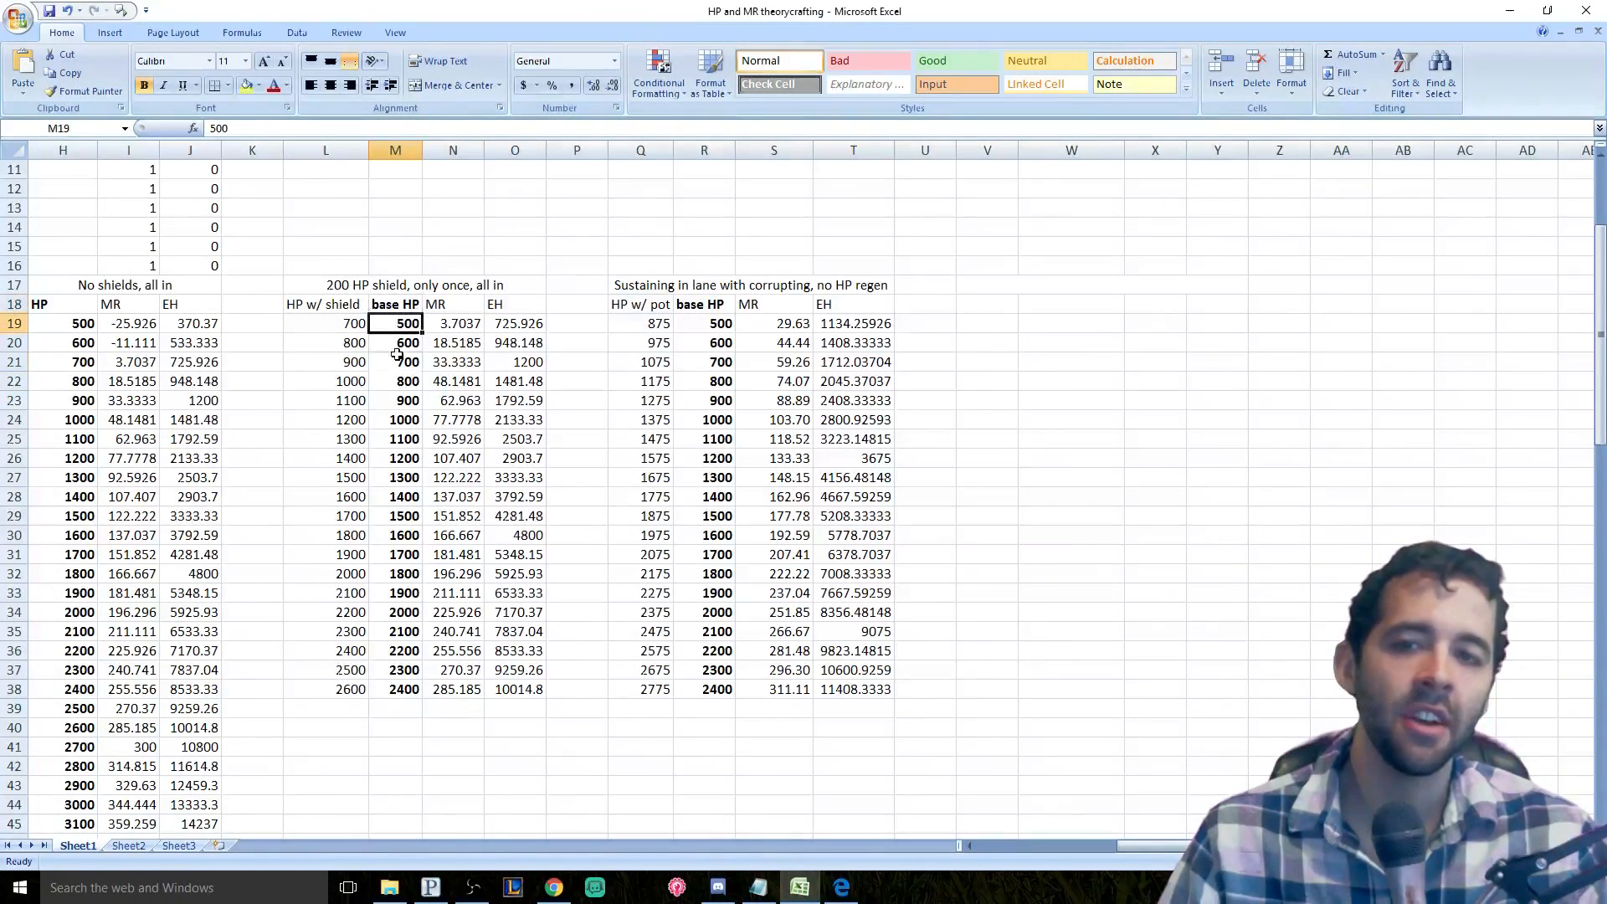
{"action": "left_click", "coordinate": [395, 342]}
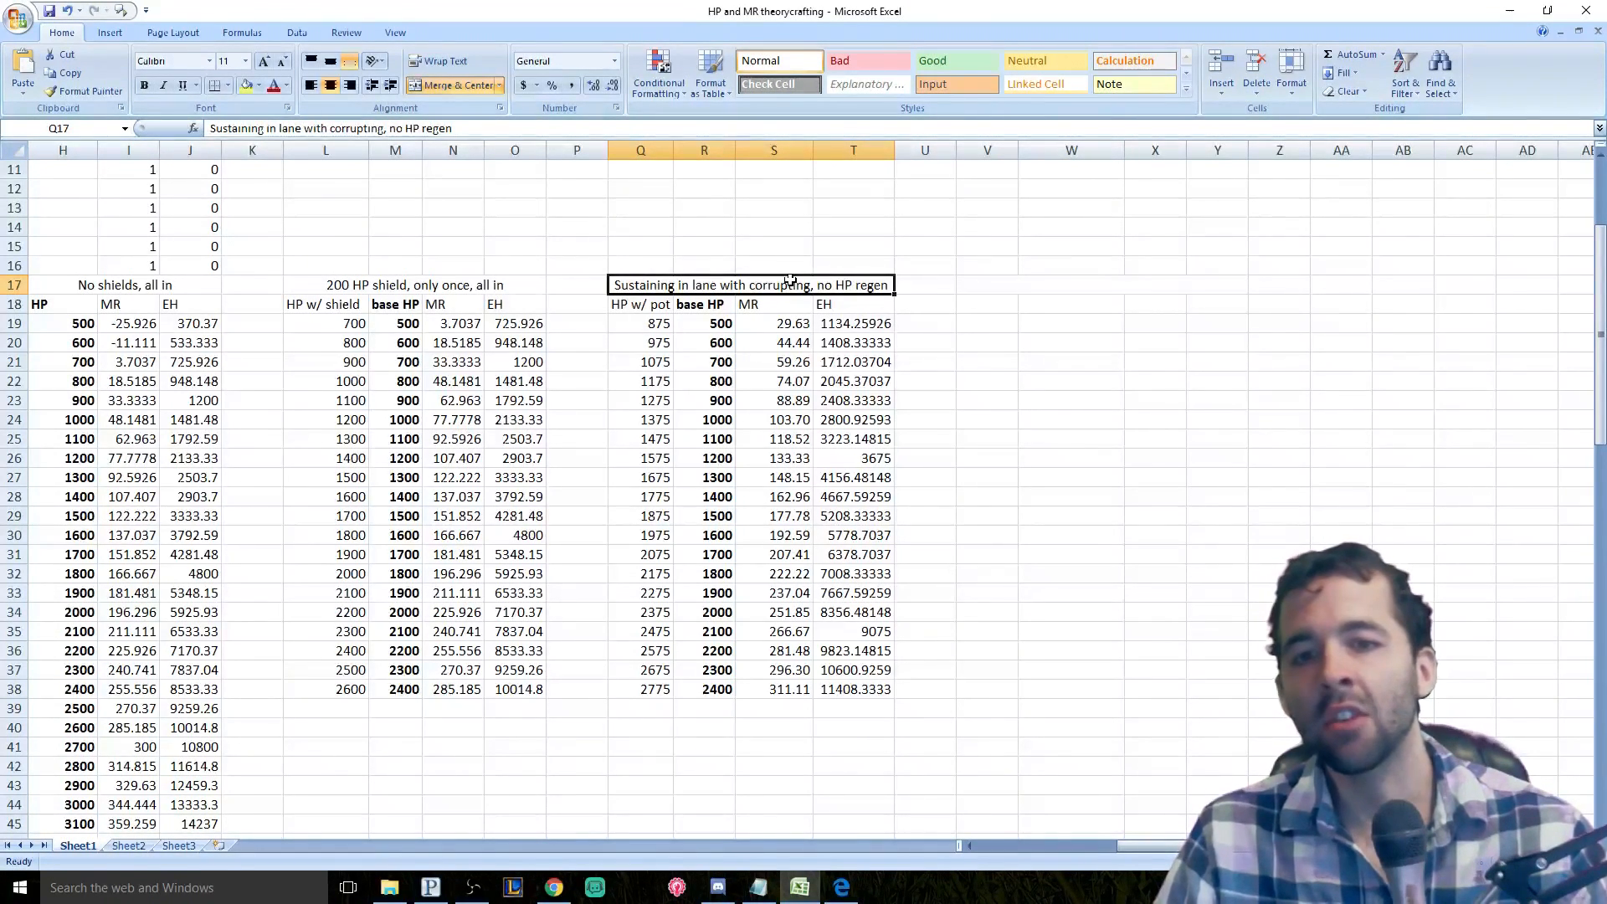
{"action": "left_click", "coordinate": [704, 323]}
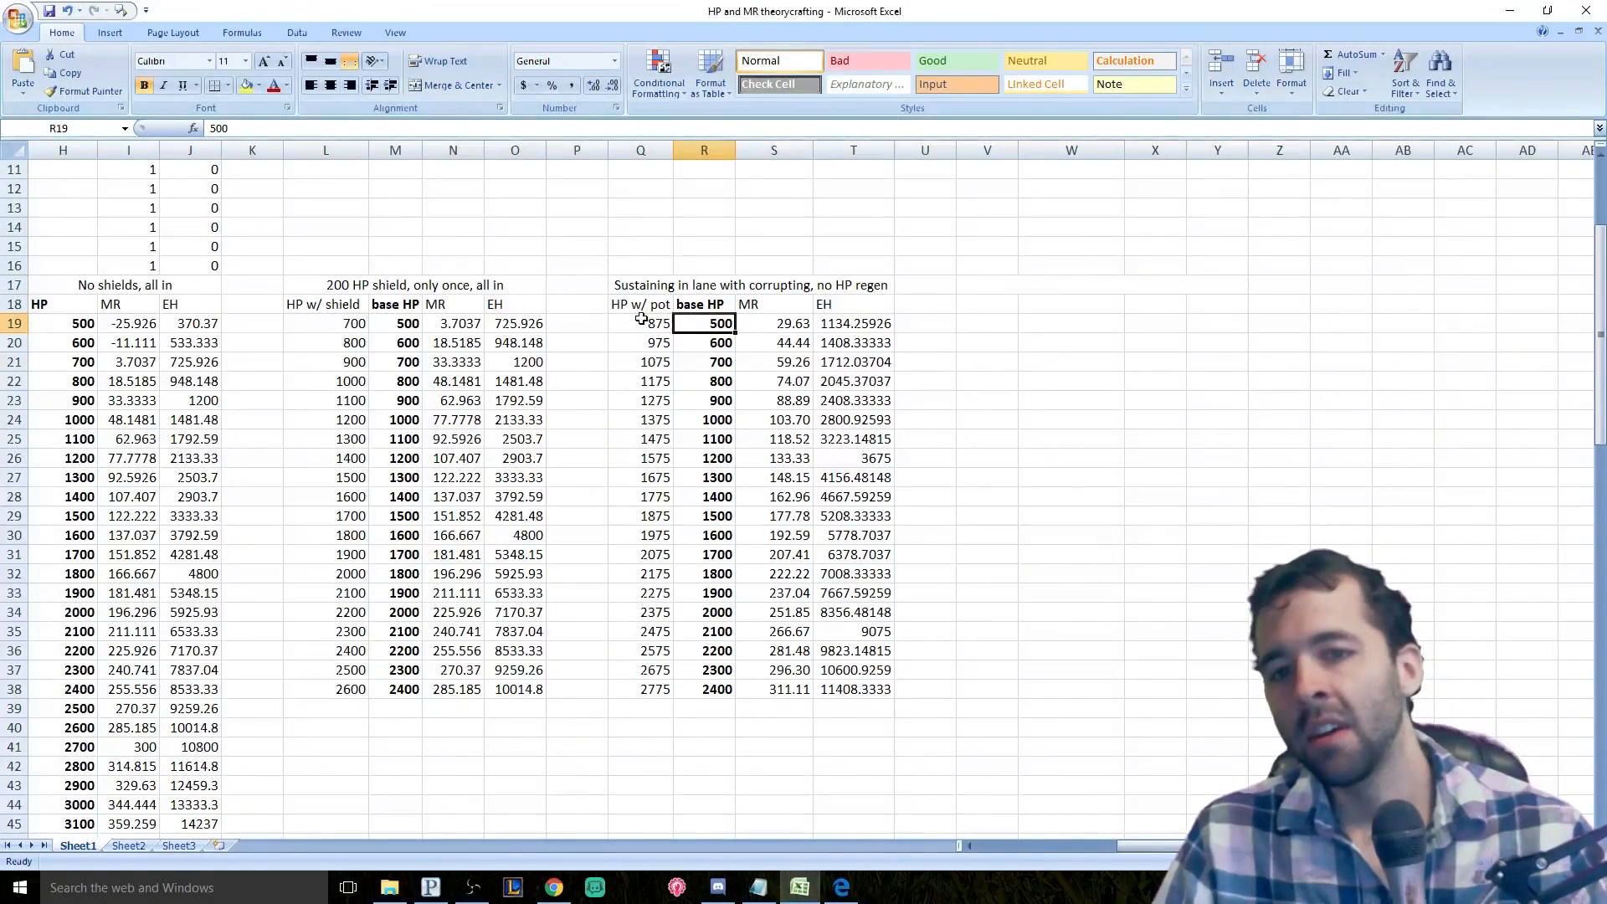
{"action": "left_click", "coordinate": [640, 323]}
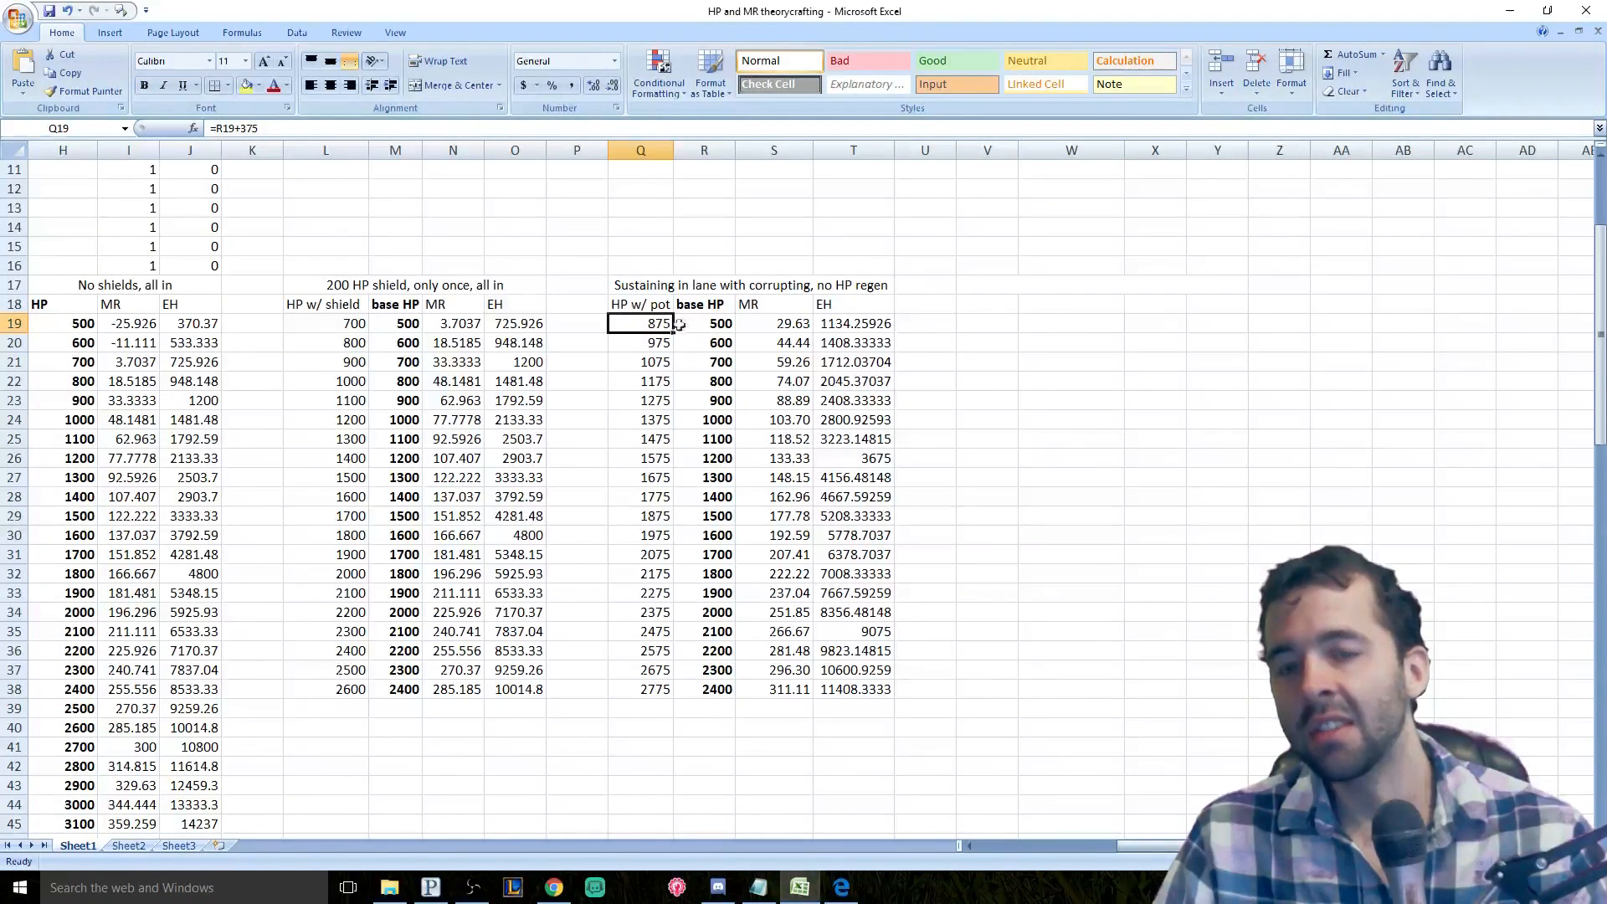
{"action": "left_click", "coordinate": [704, 323]}
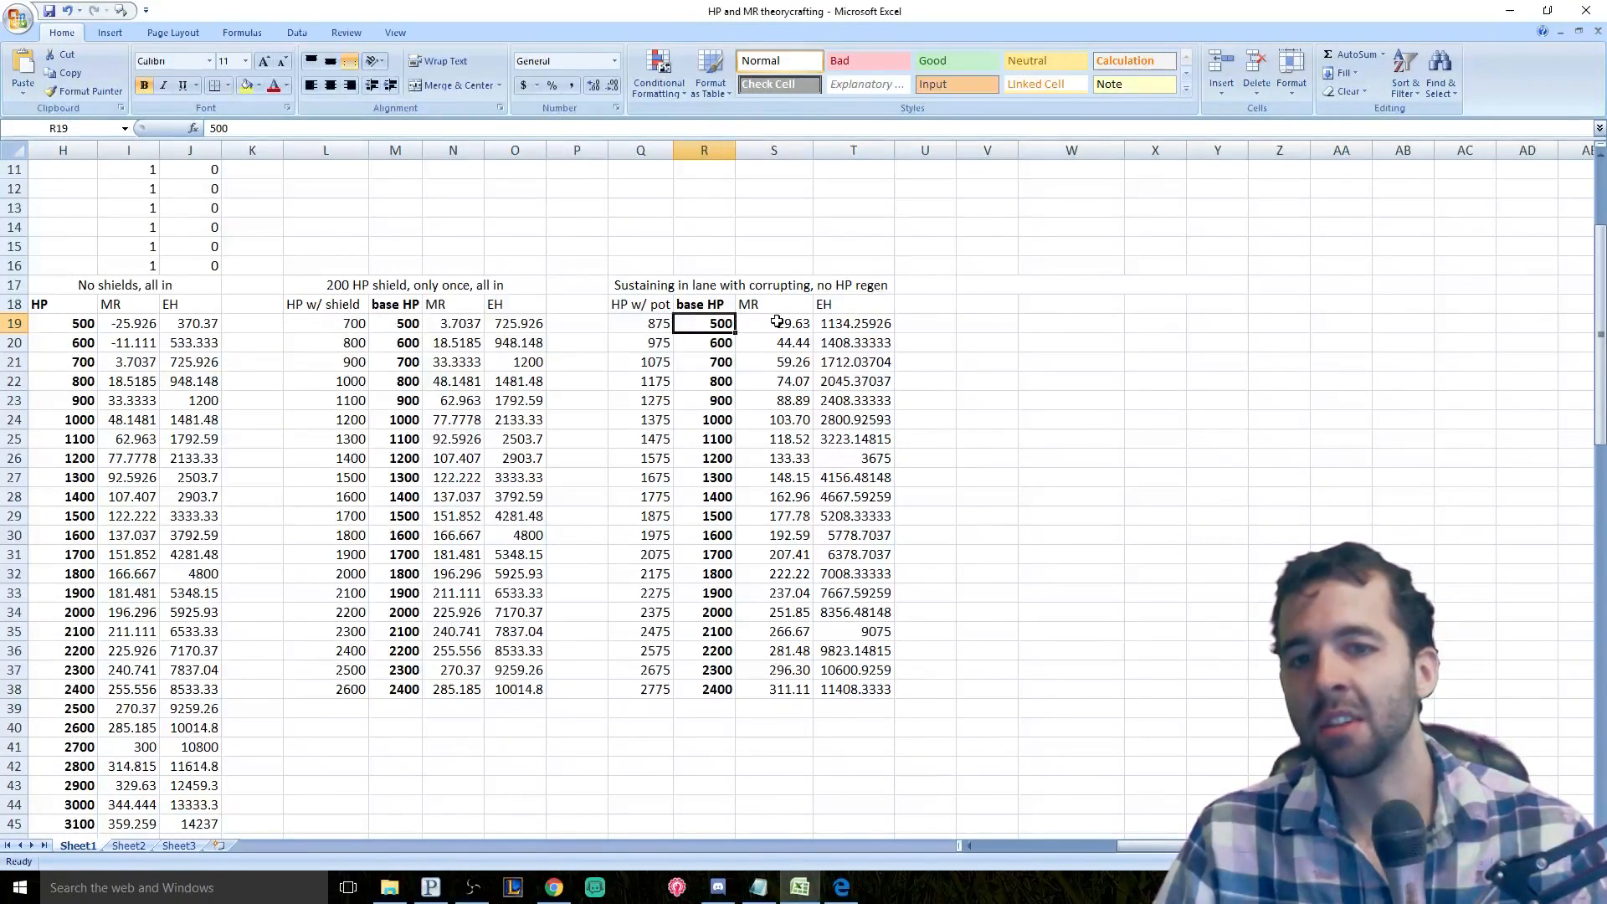
{"action": "left_click", "coordinate": [775, 323]}
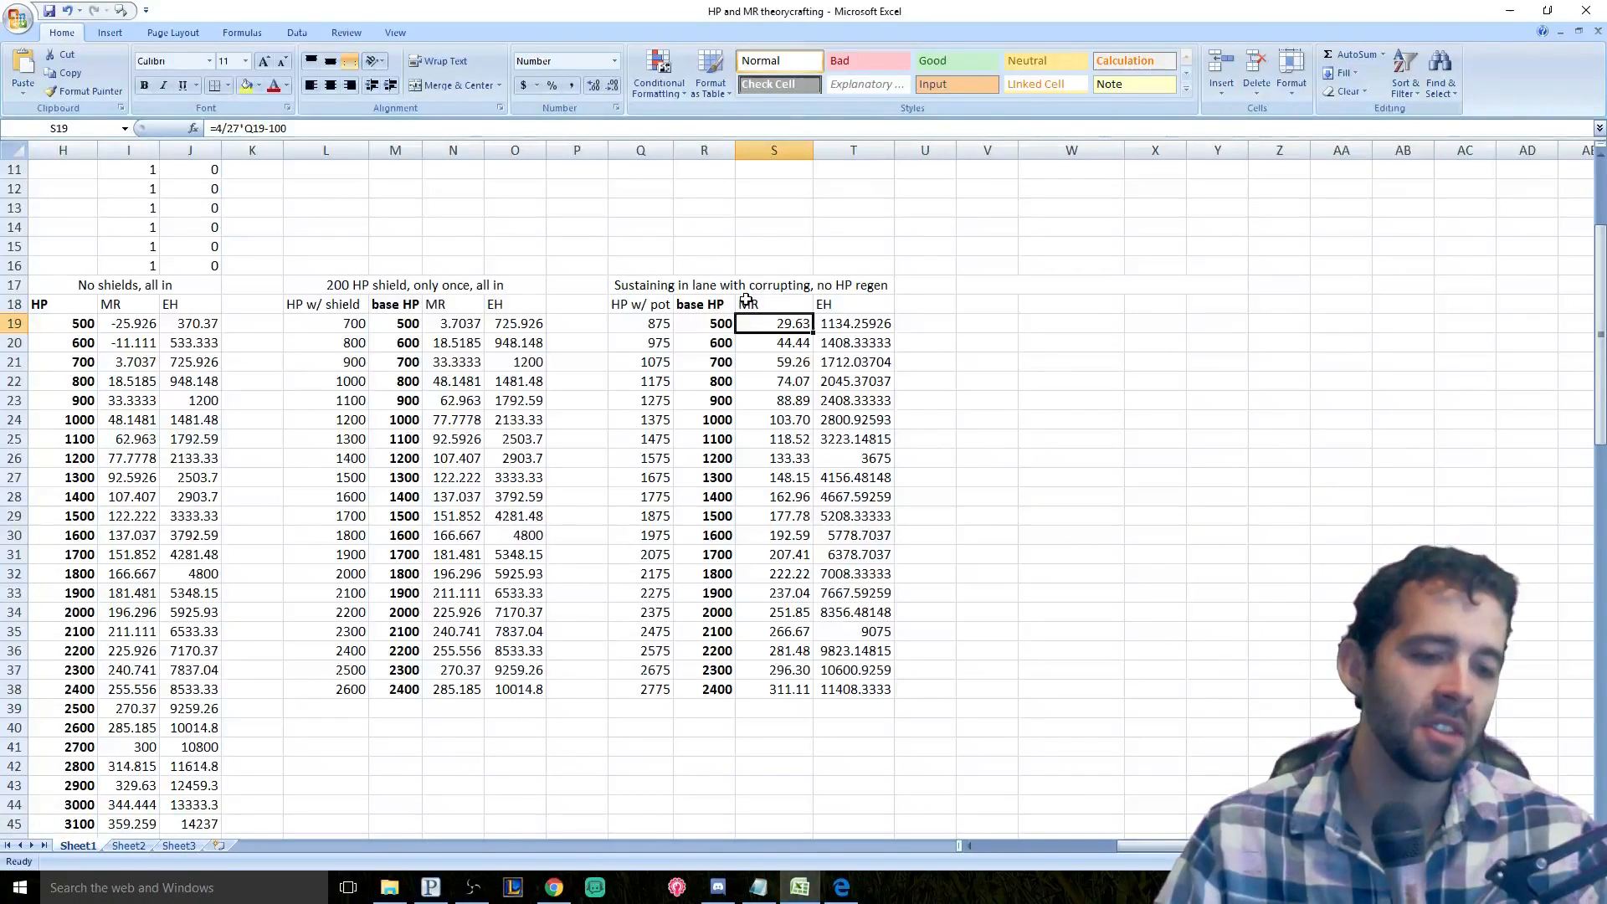
{"action": "mouse_move", "coordinate": [744, 291]}
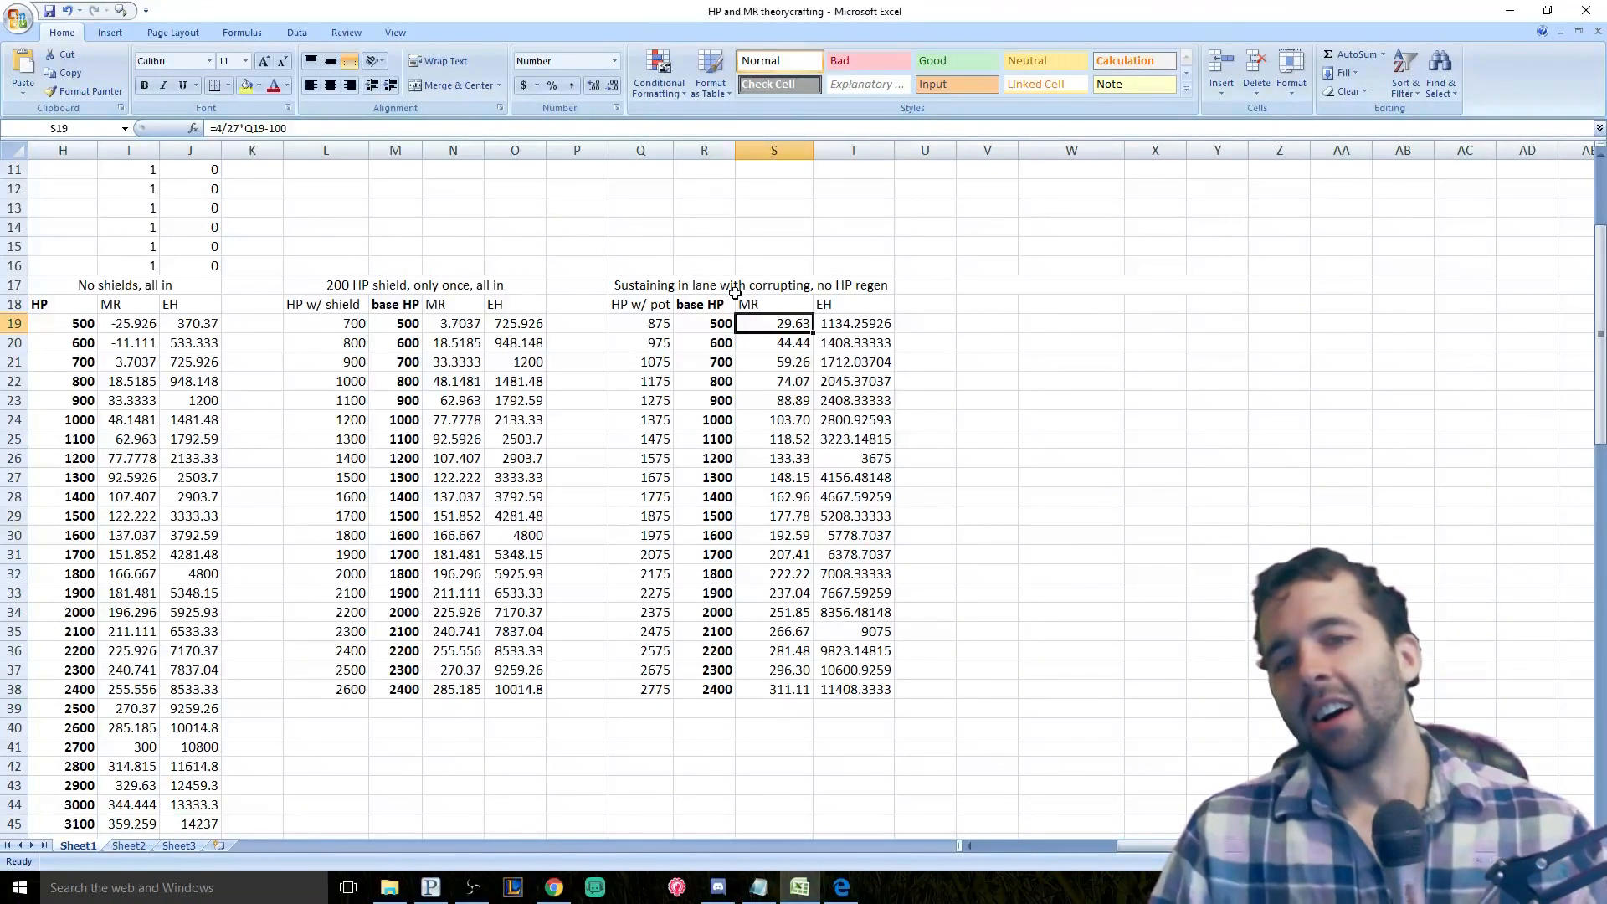
{"action": "mouse_move", "coordinate": [778, 295]}
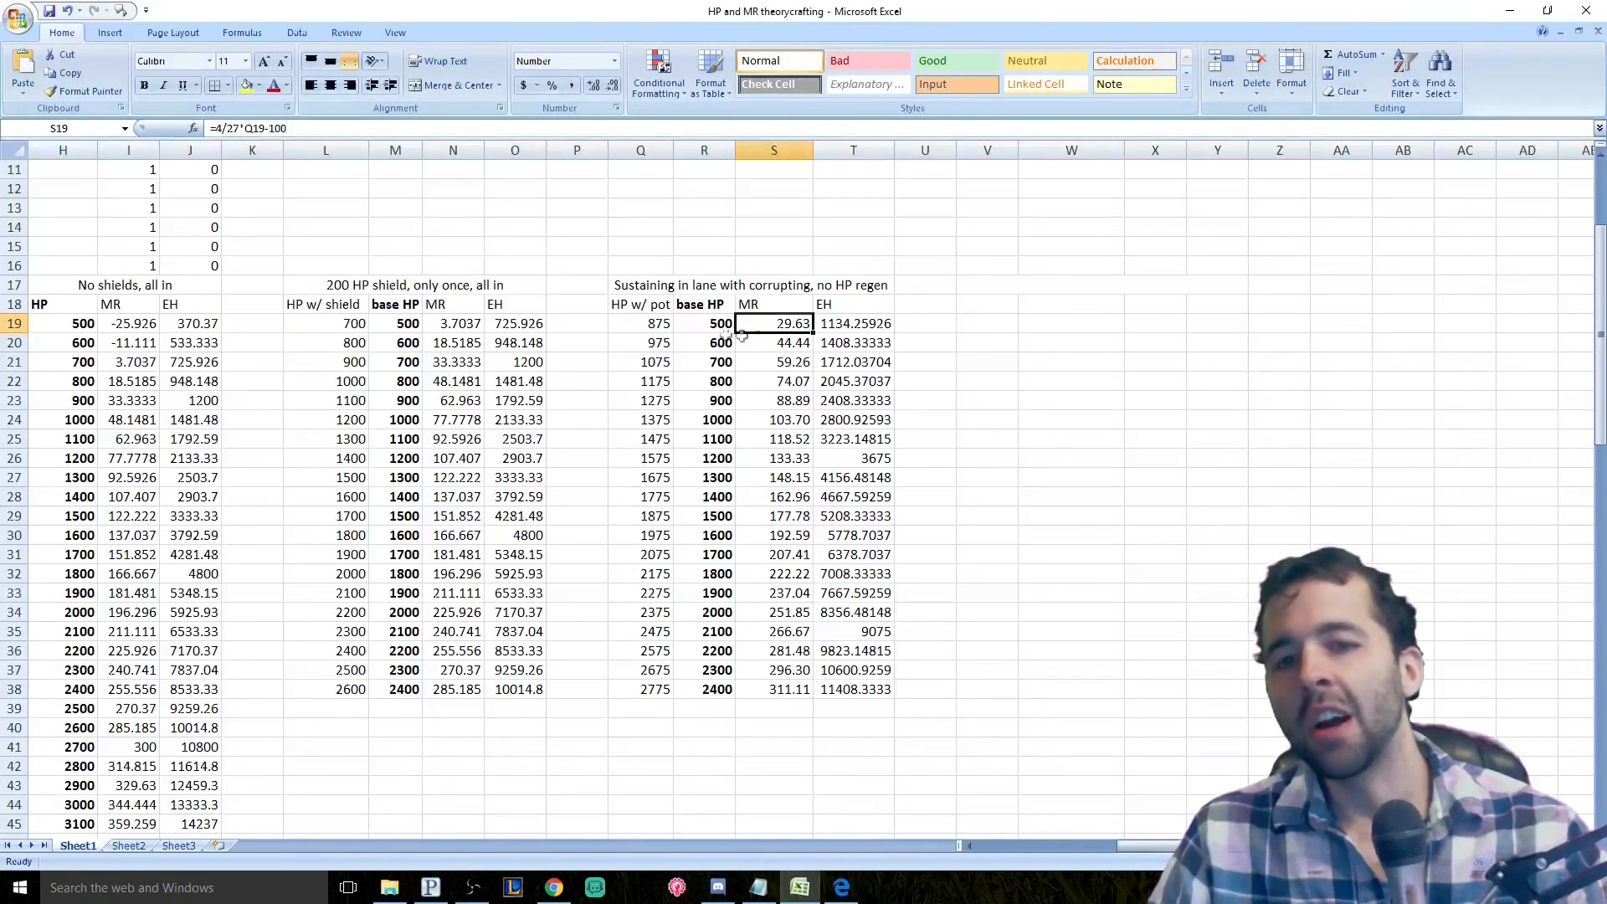
{"action": "left_click", "coordinate": [774, 343]}
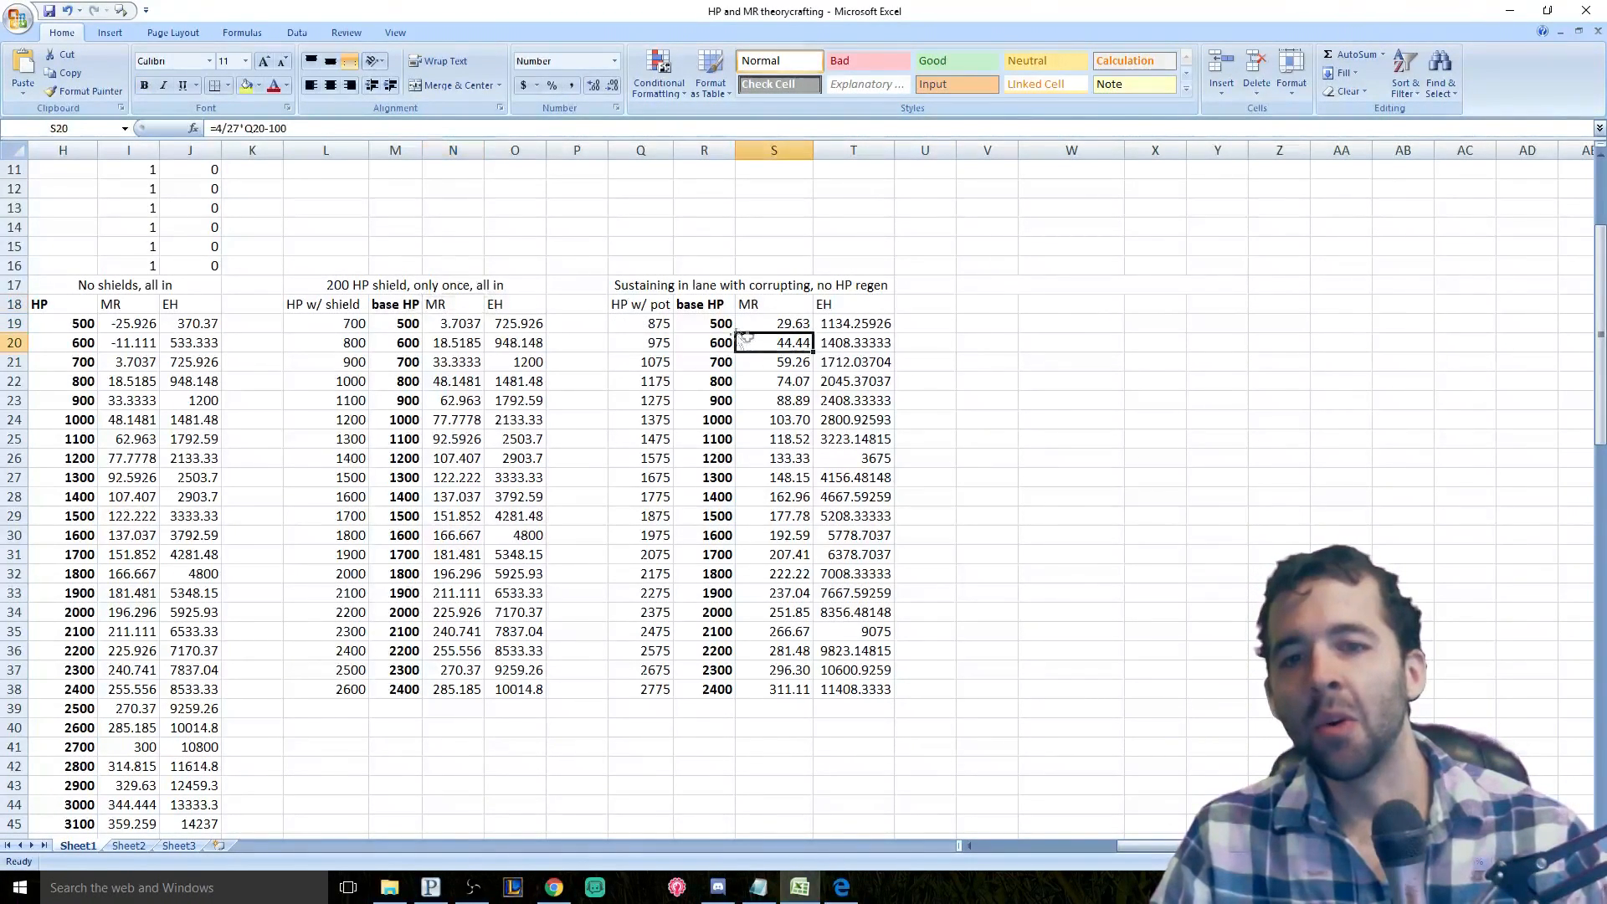
{"action": "left_click", "coordinate": [702, 324]}
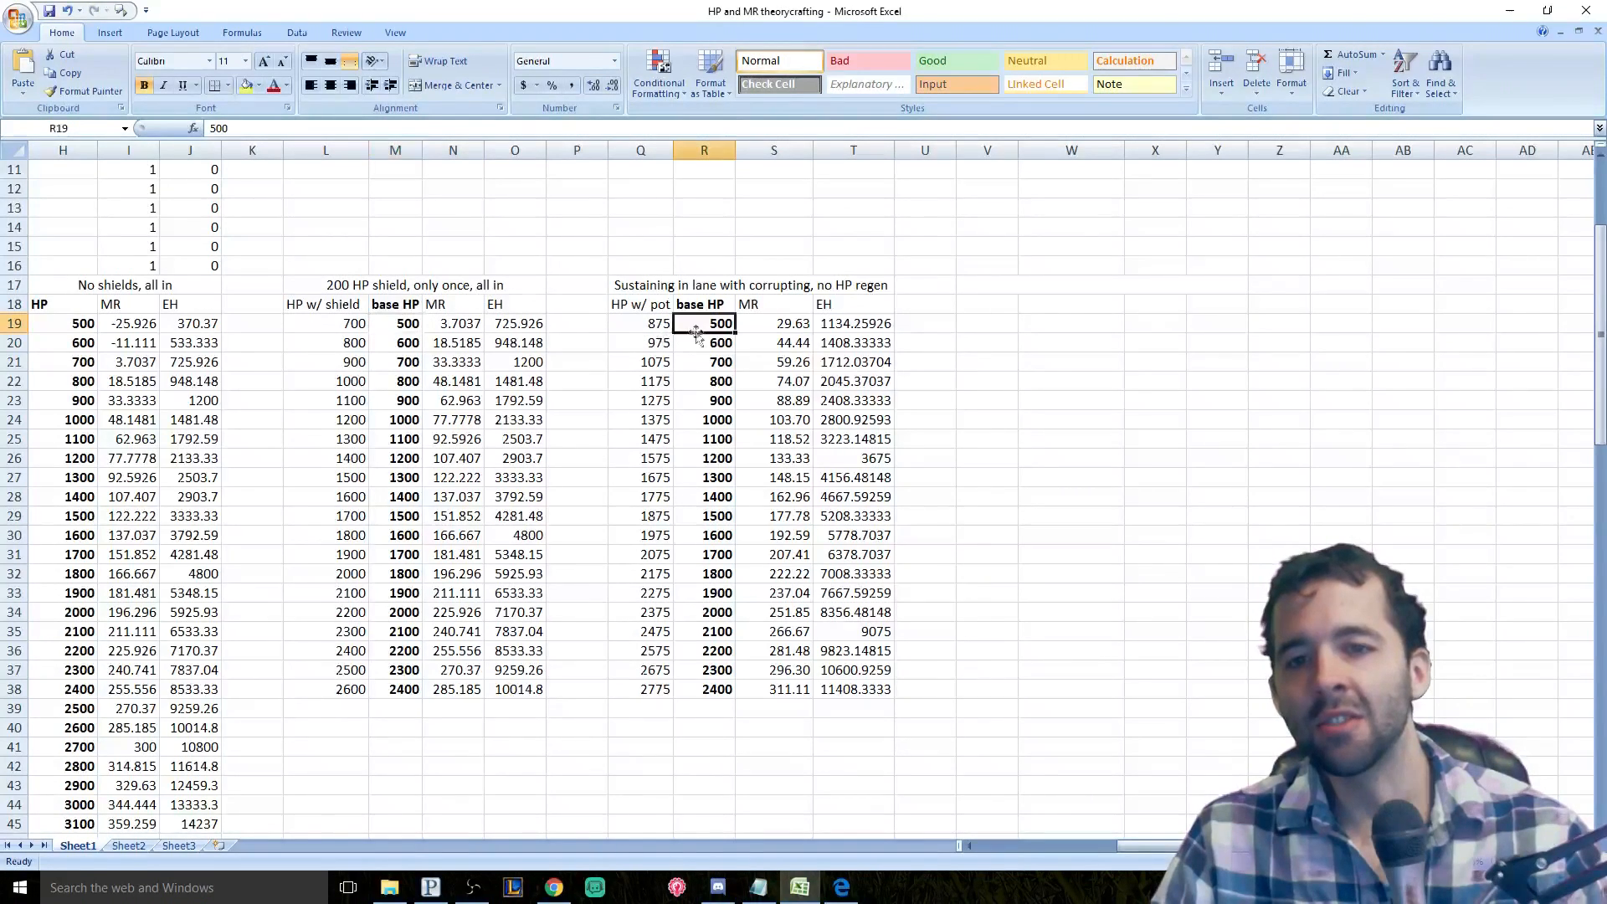
{"action": "left_click", "coordinate": [786, 342]}
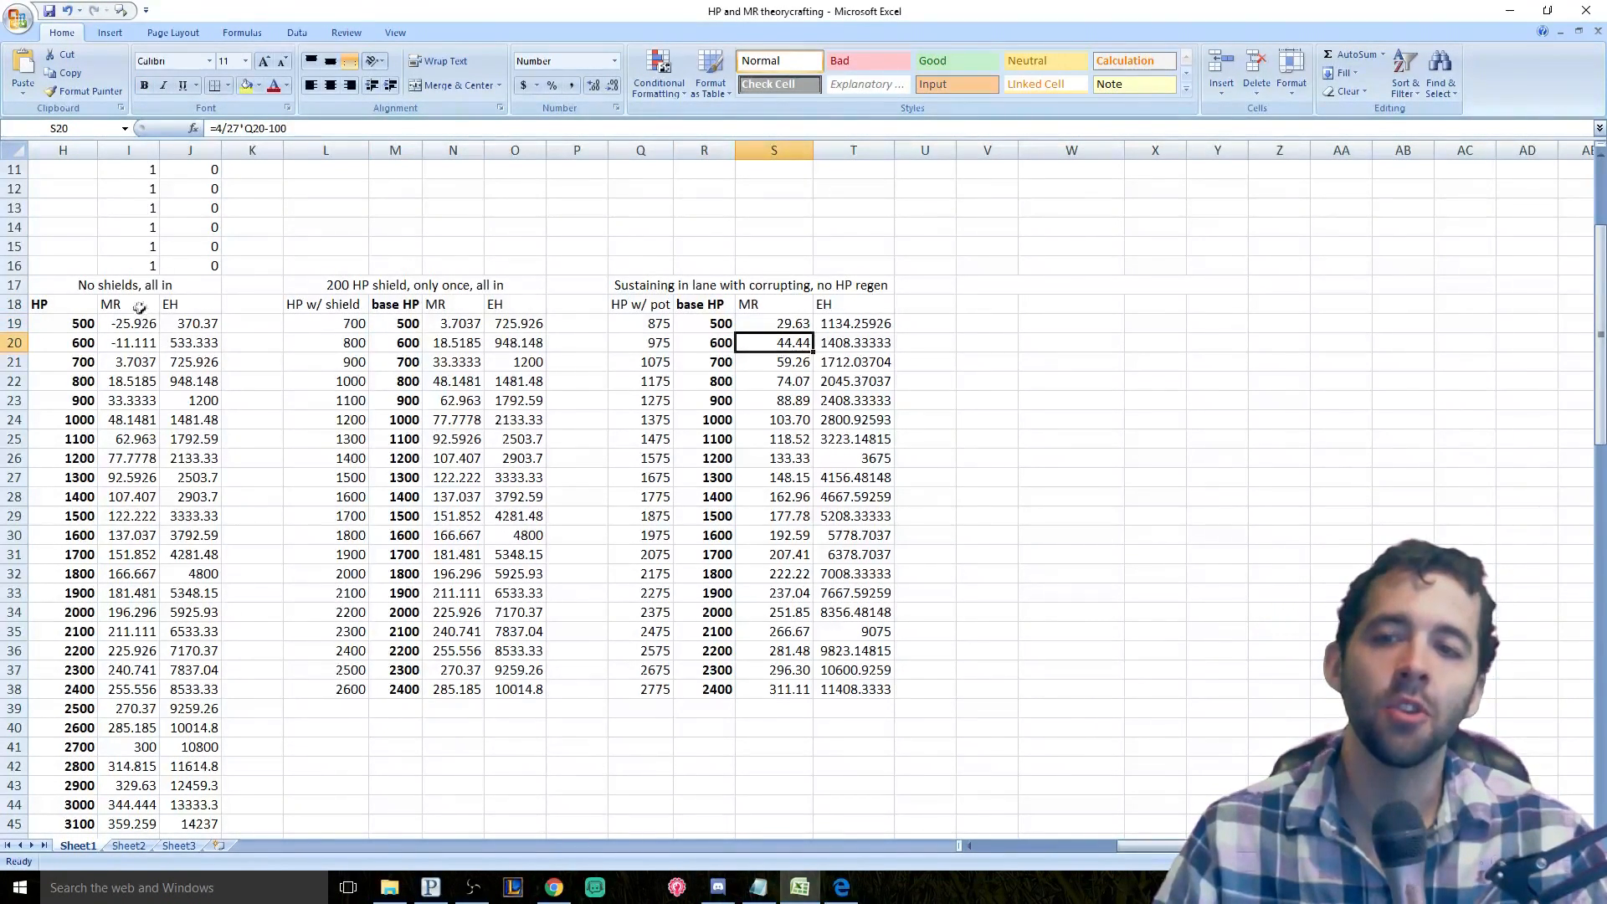
{"action": "left_click", "coordinate": [126, 419]}
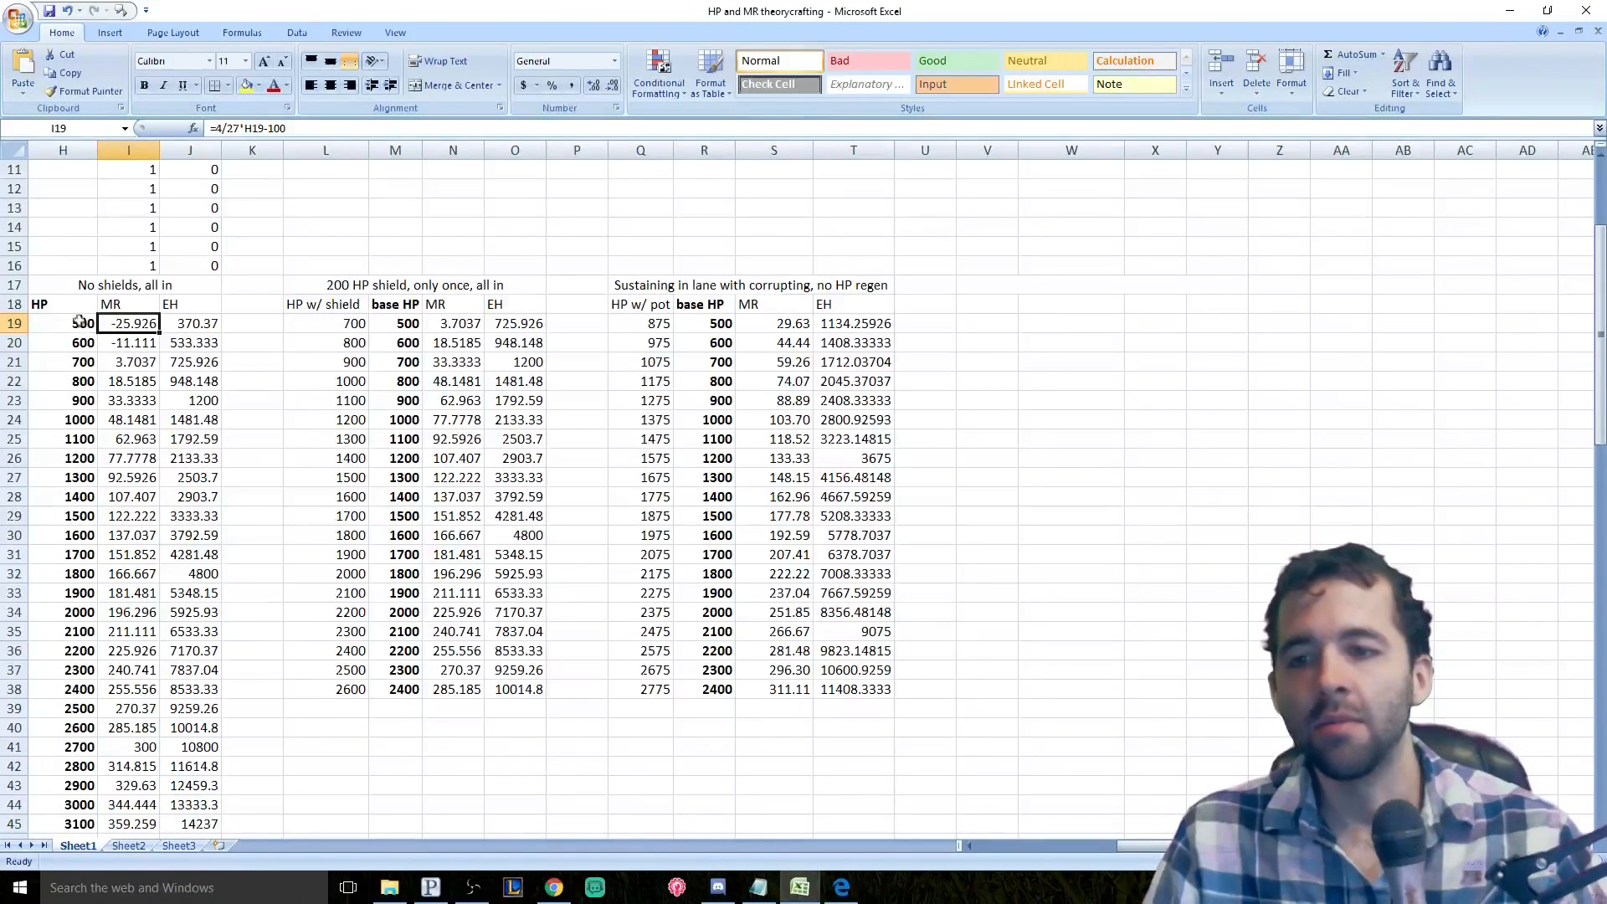
{"action": "left_click", "coordinate": [62, 323]}
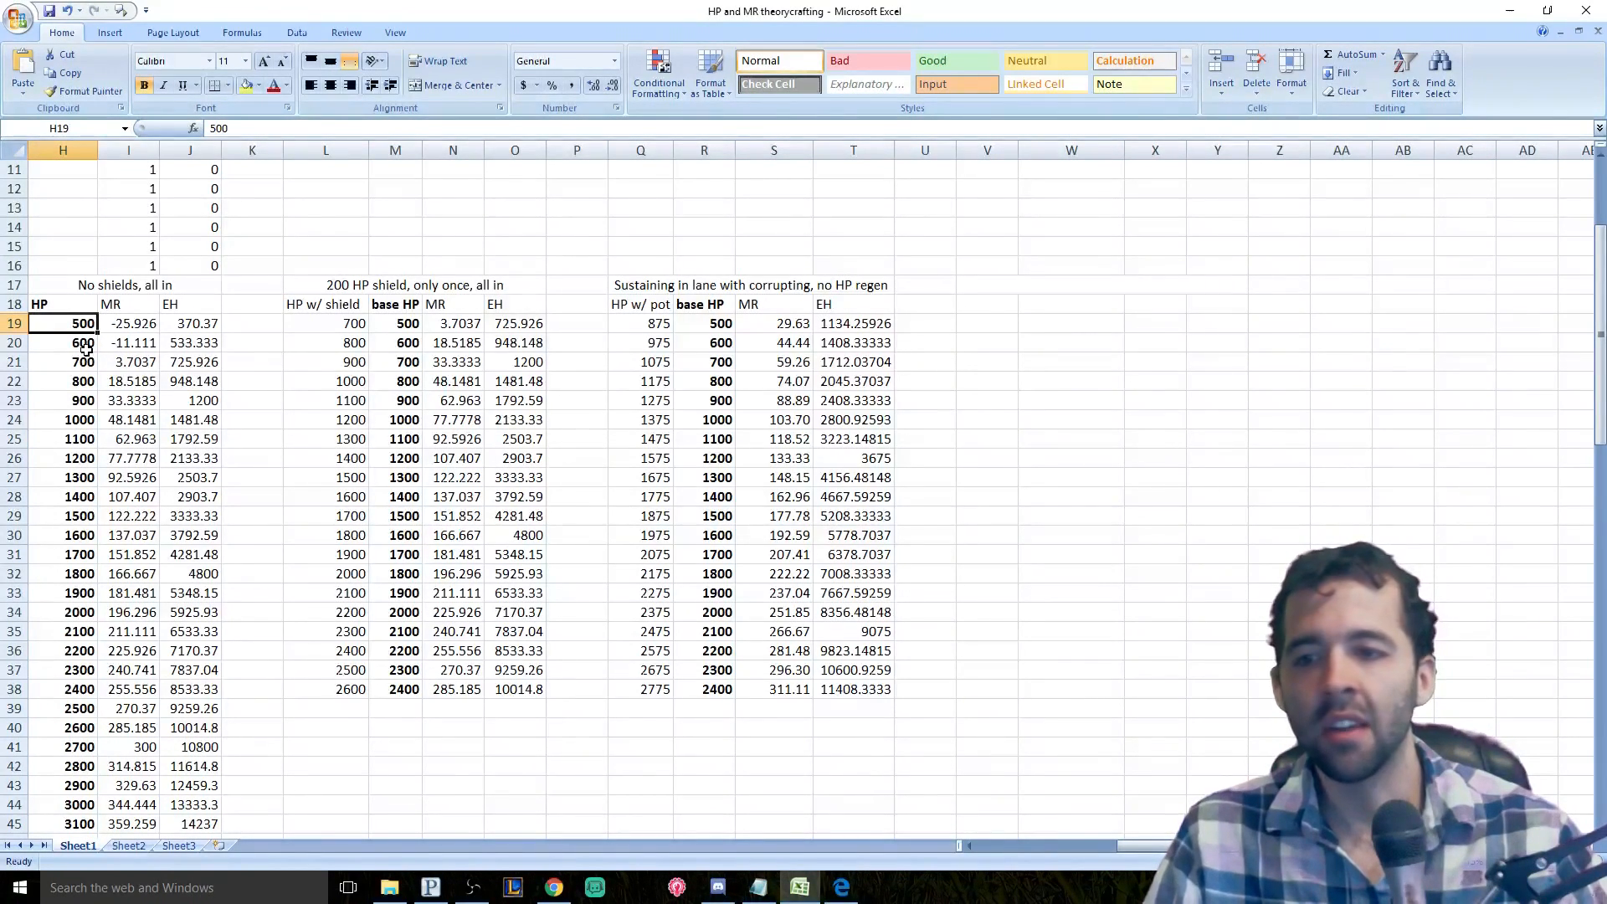
{"action": "left_click", "coordinate": [107, 555]}
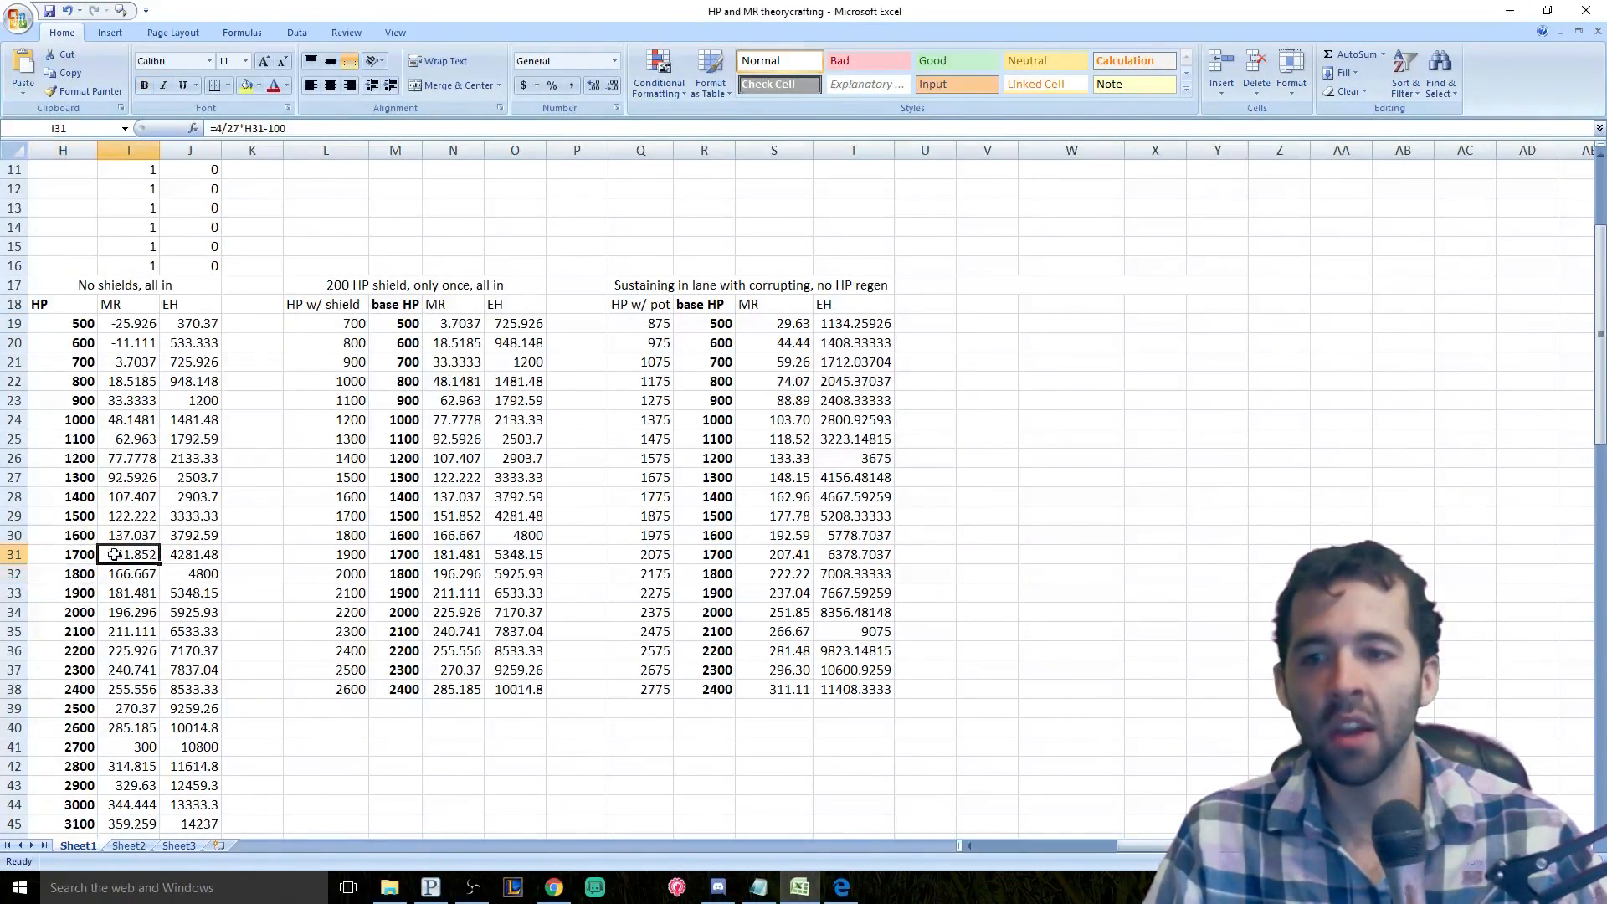
{"action": "left_click", "coordinate": [60, 578]}
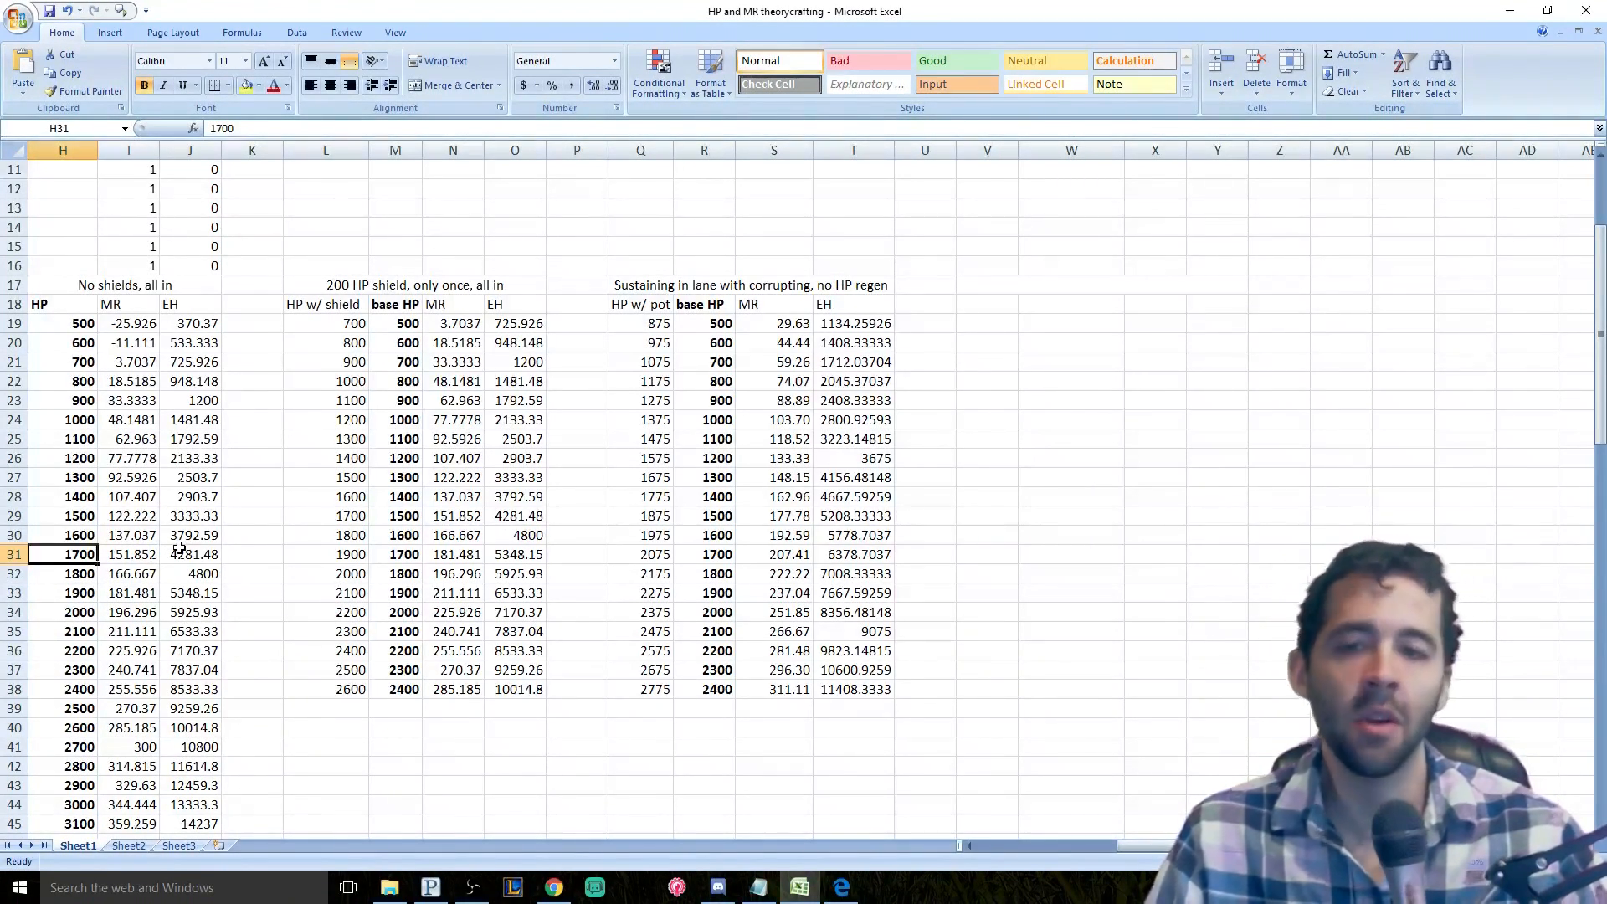
{"action": "mouse_move", "coordinate": [294, 535]}
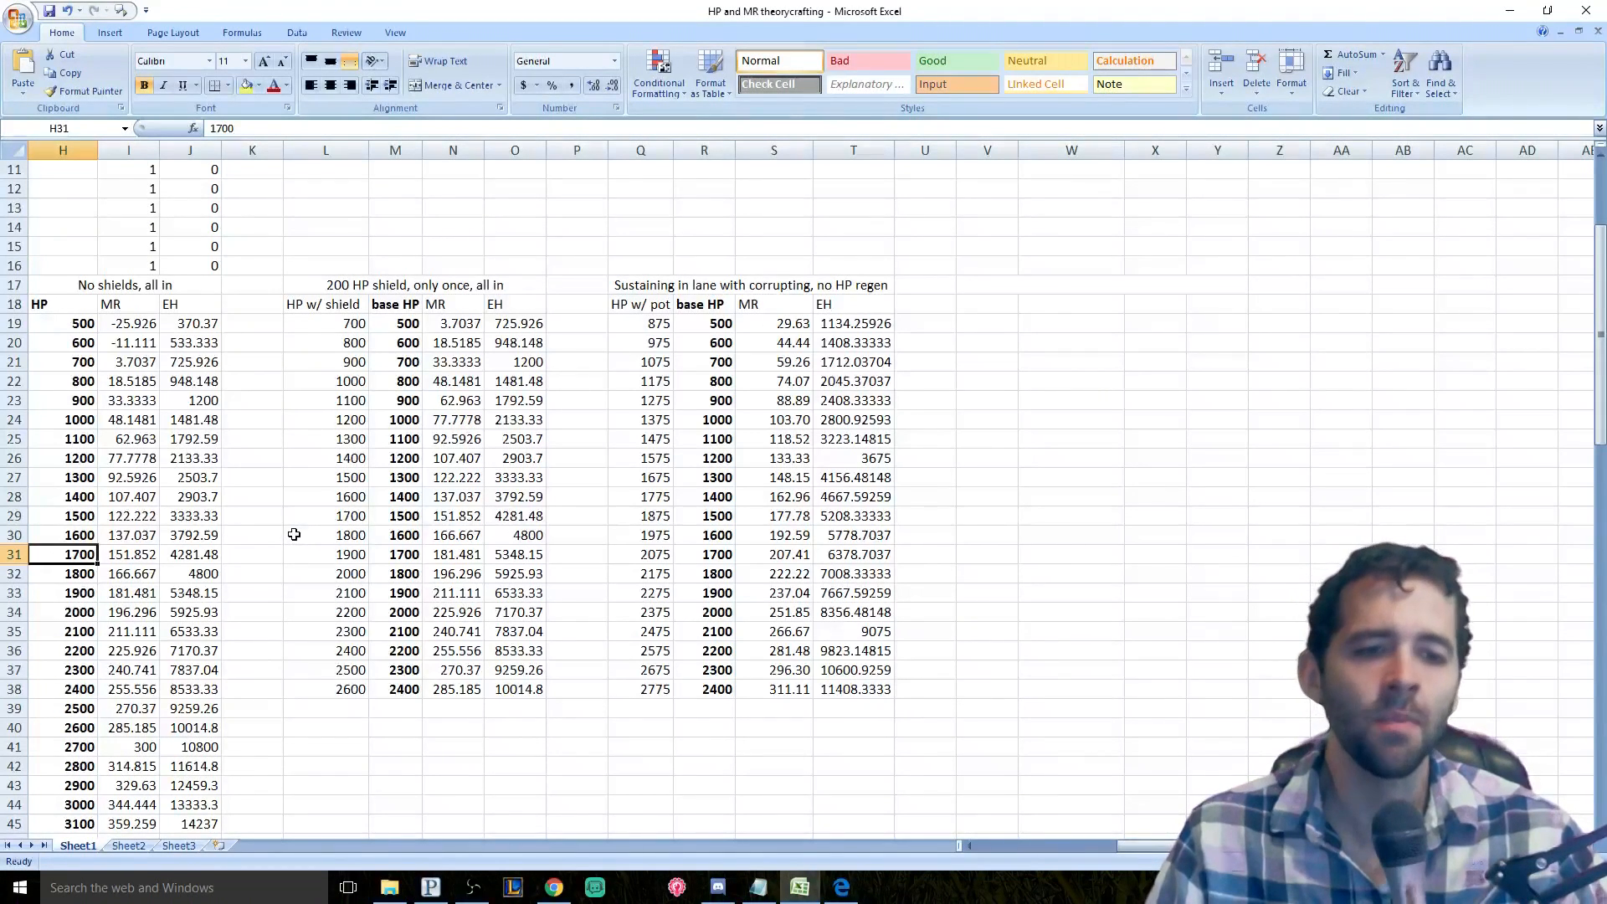